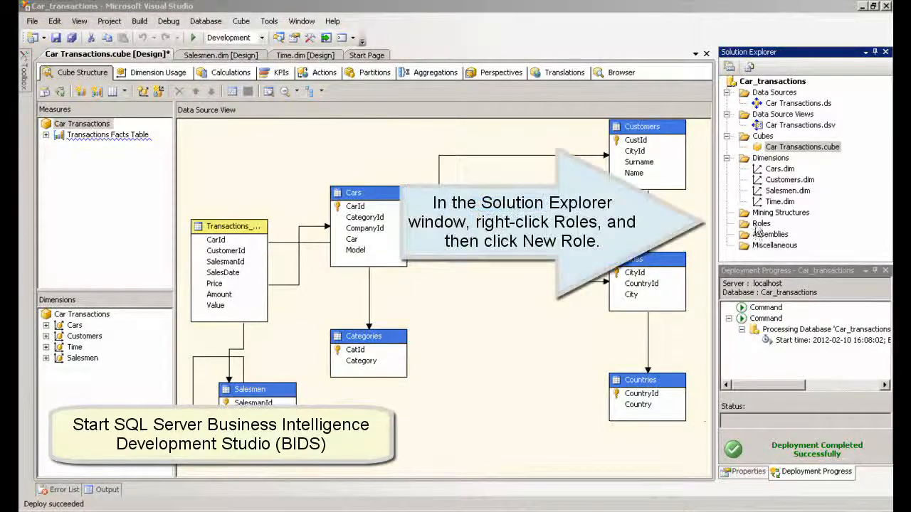
Add a new database role and rename it to Users.role, updating the object name too
right_click(760, 224)
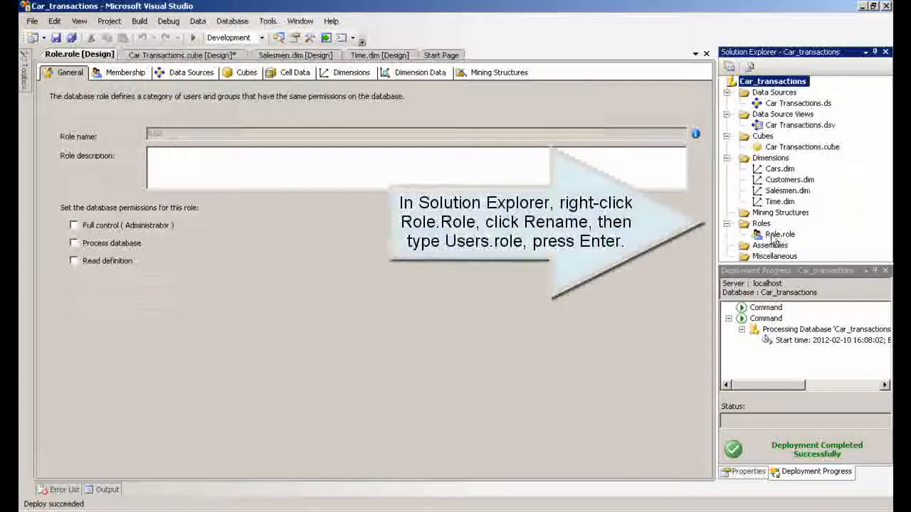
right_click(780, 234)
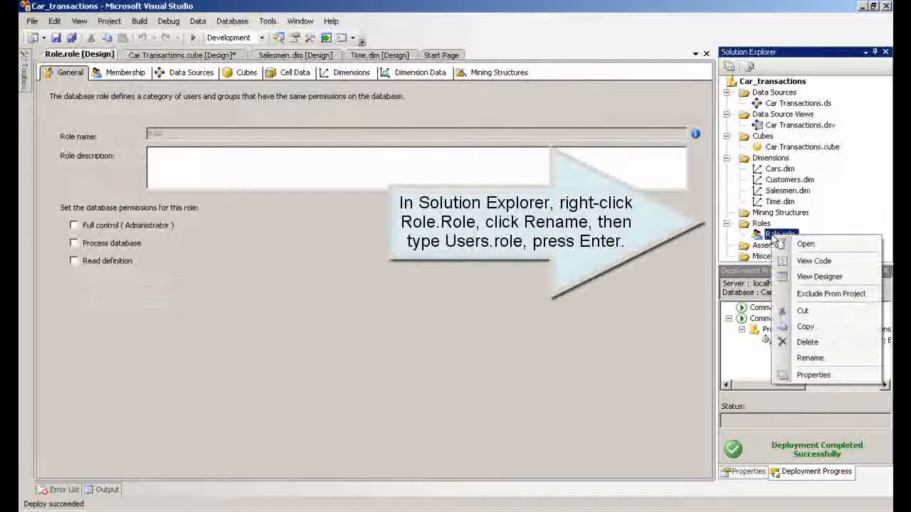
click(810, 358)
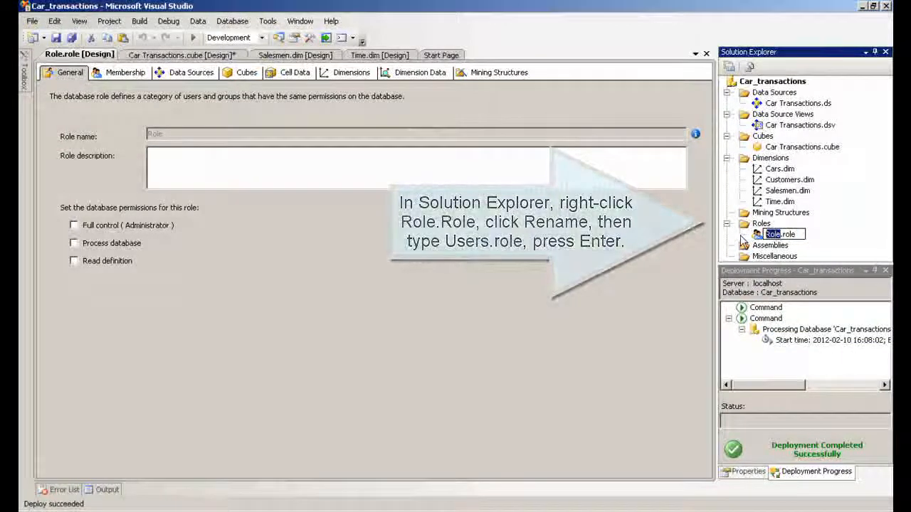
text(Users.role)
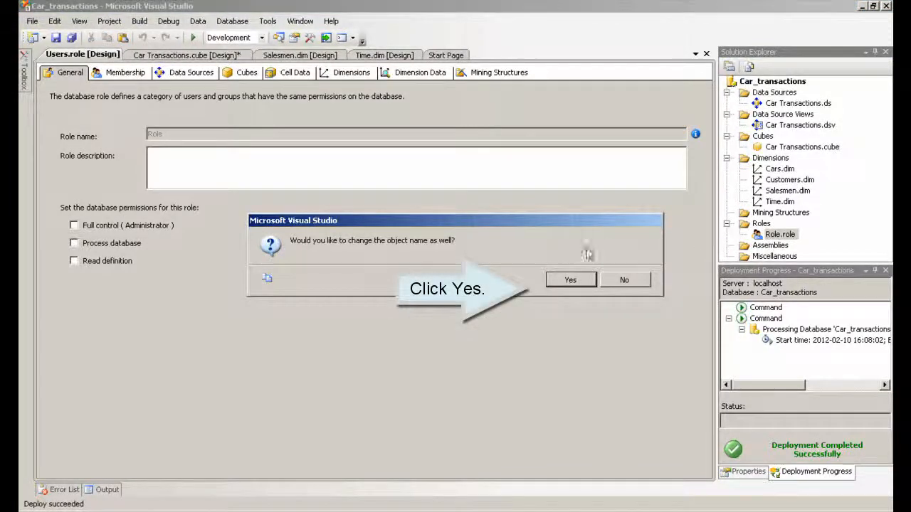
click(570, 279)
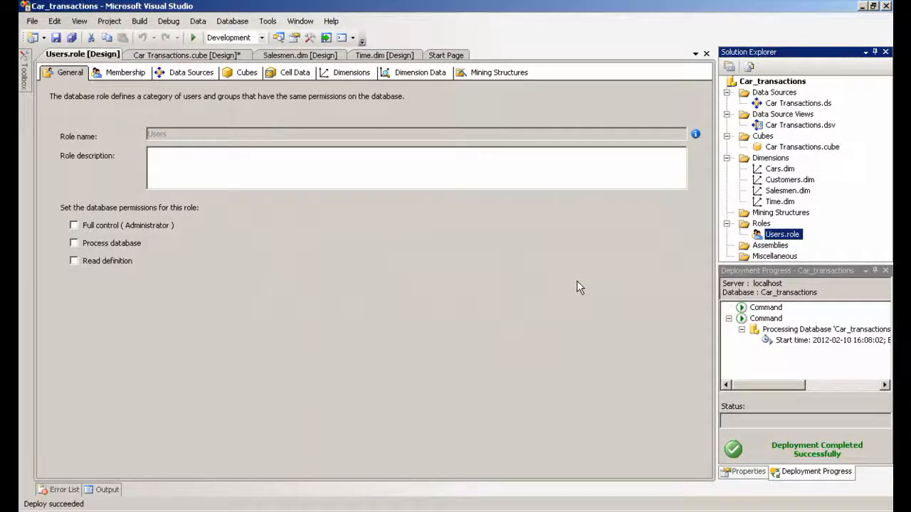
mouse_move(221, 207)
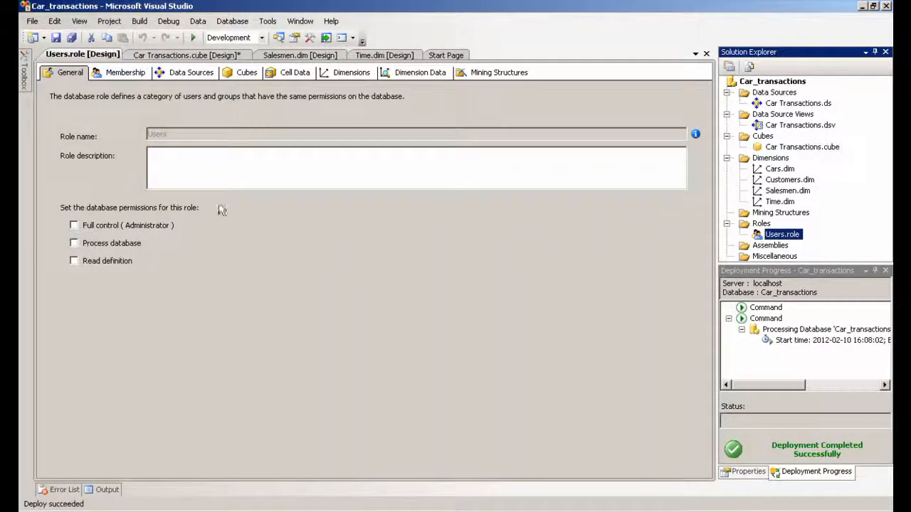
mouse_move(125, 71)
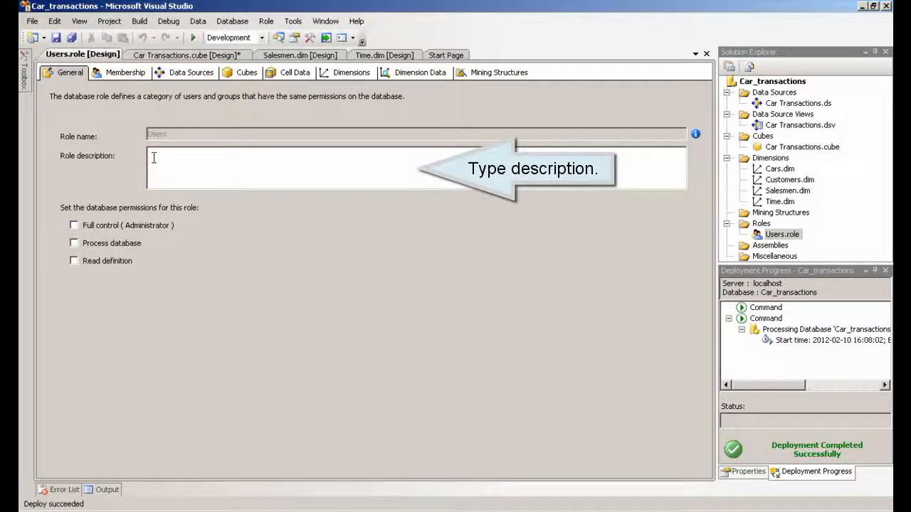
Enter "Users role" as the role description on the General page
text(Users)
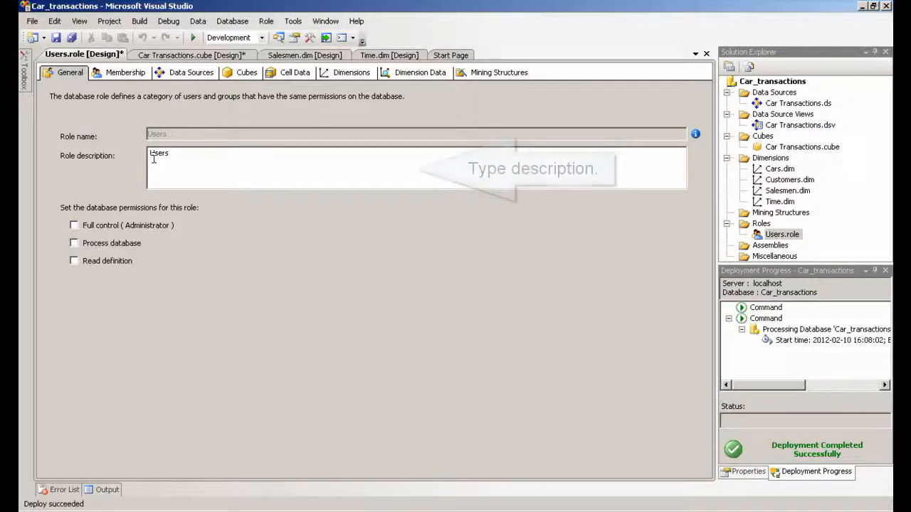
text(role)
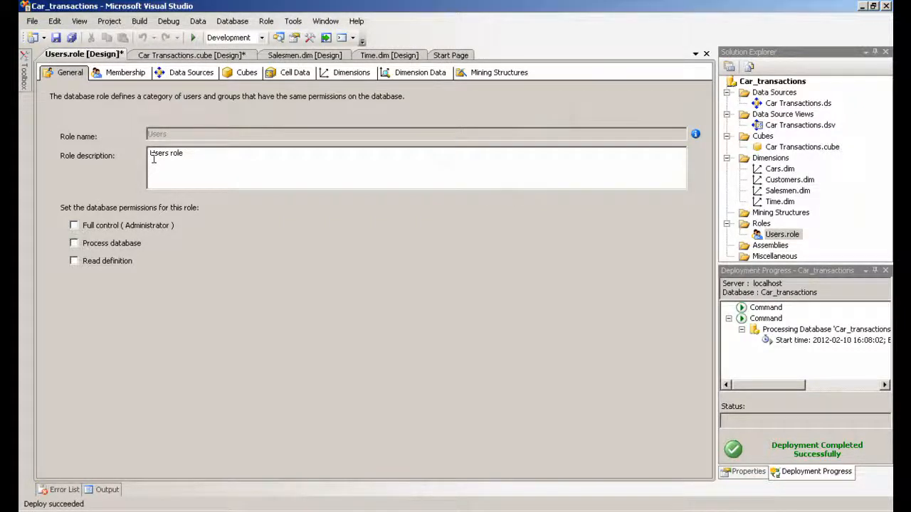
mouse_move(125, 71)
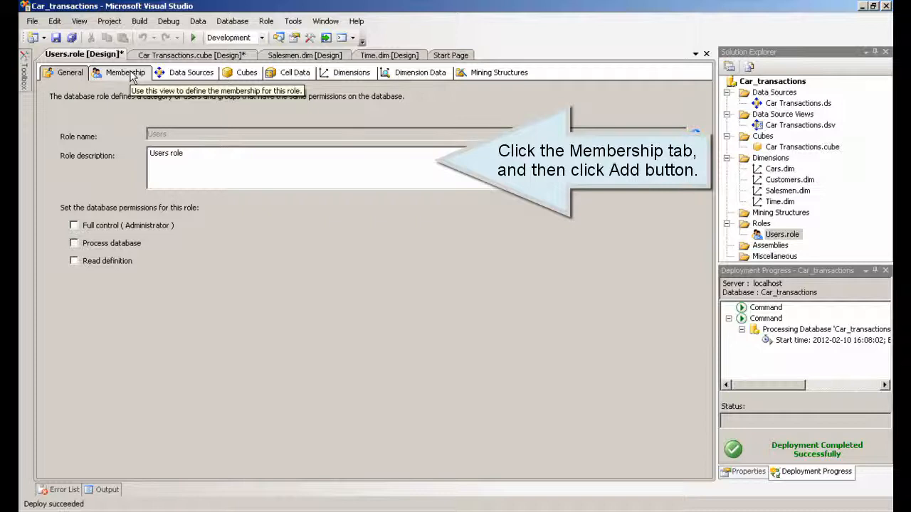
Add the user Artur as a member of the Users role
click(125, 72)
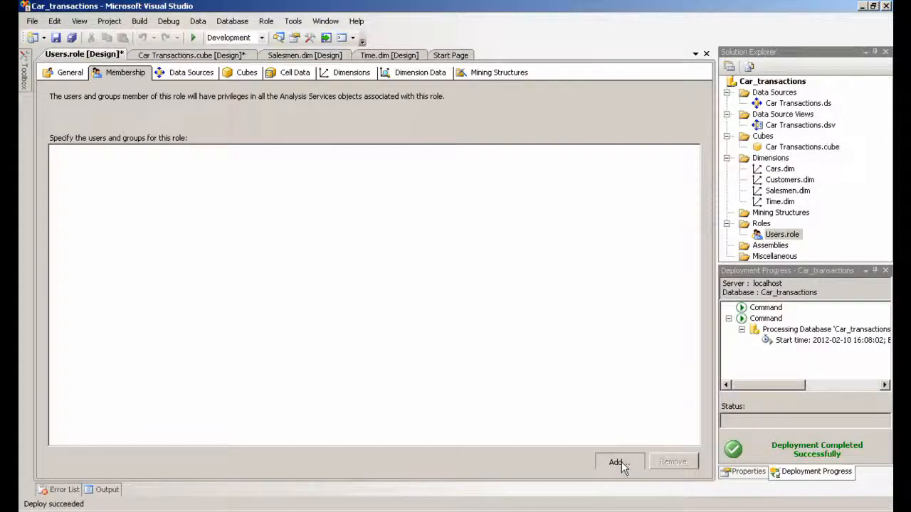
click(617, 461)
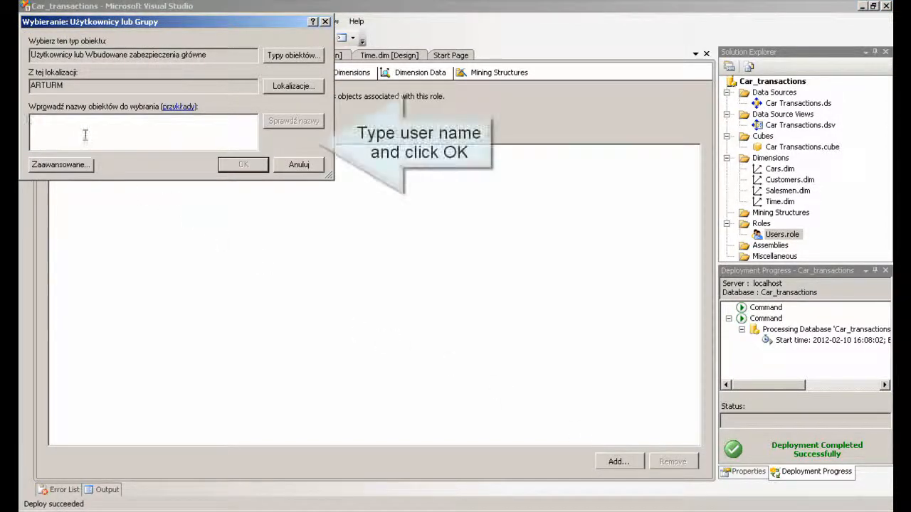
text(Artul)
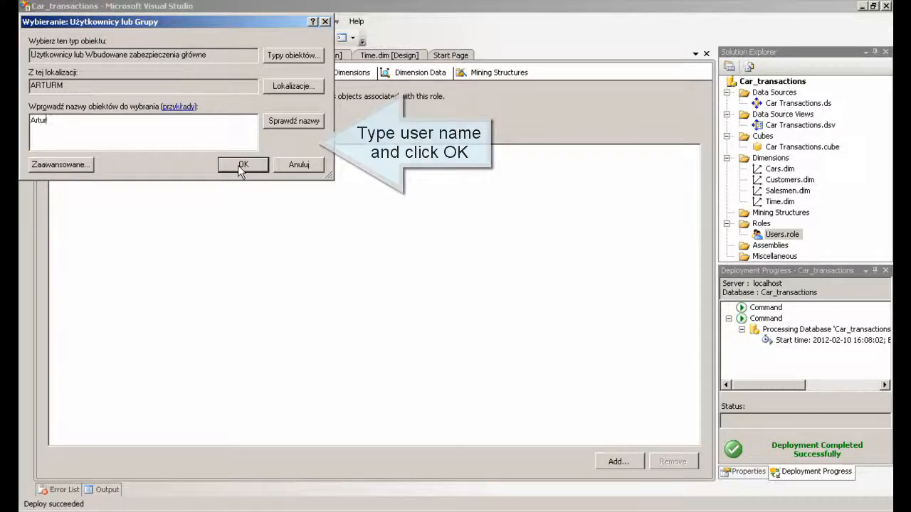
click(242, 165)
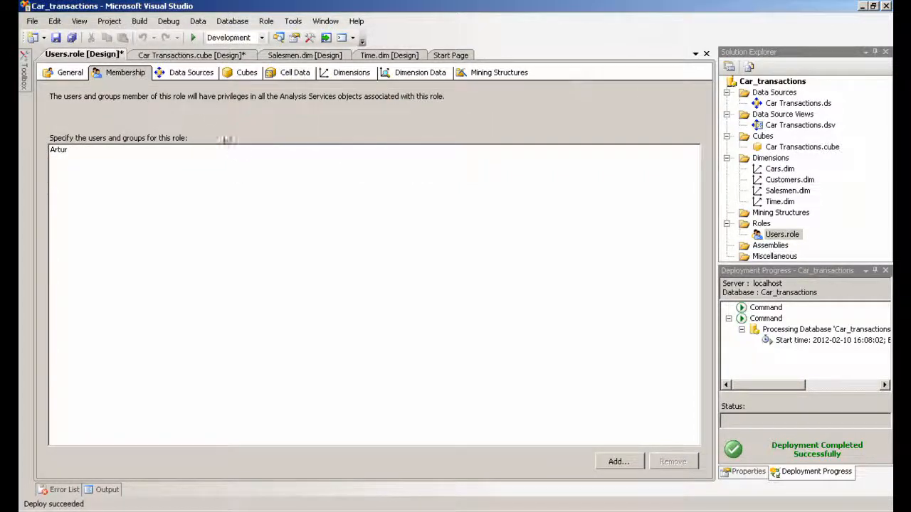
click(191, 71)
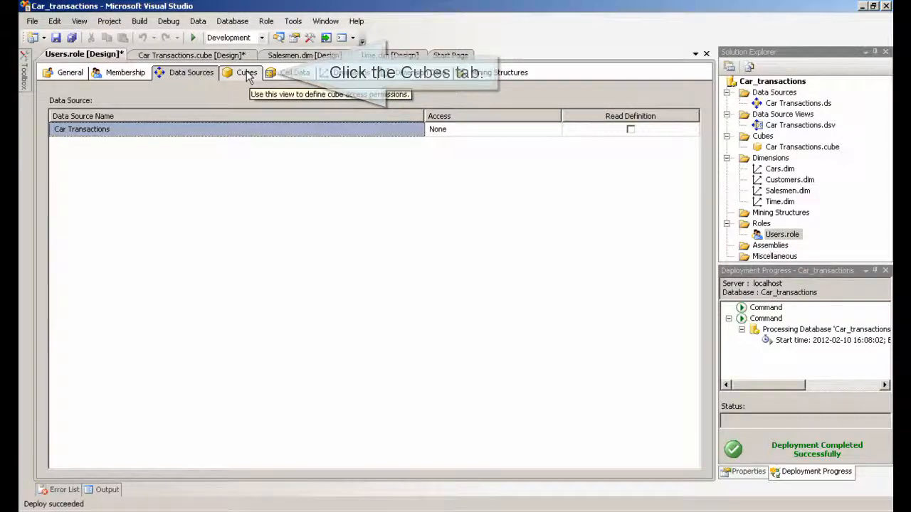
Grant the Users role Read access to the Car Transactions cube
click(246, 71)
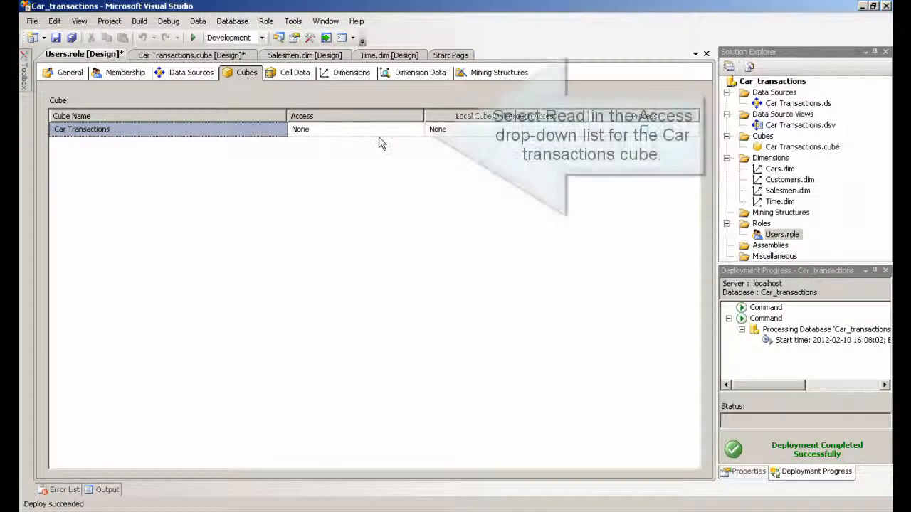
click(419, 130)
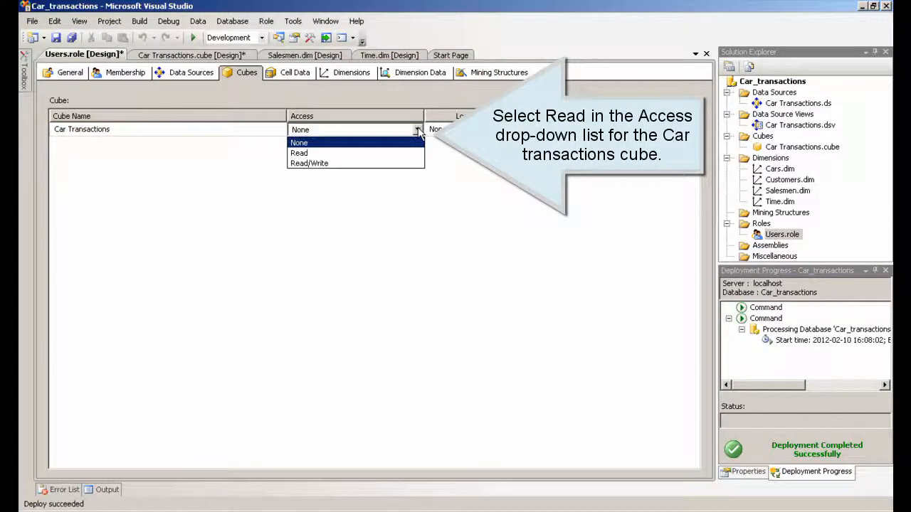
click(299, 154)
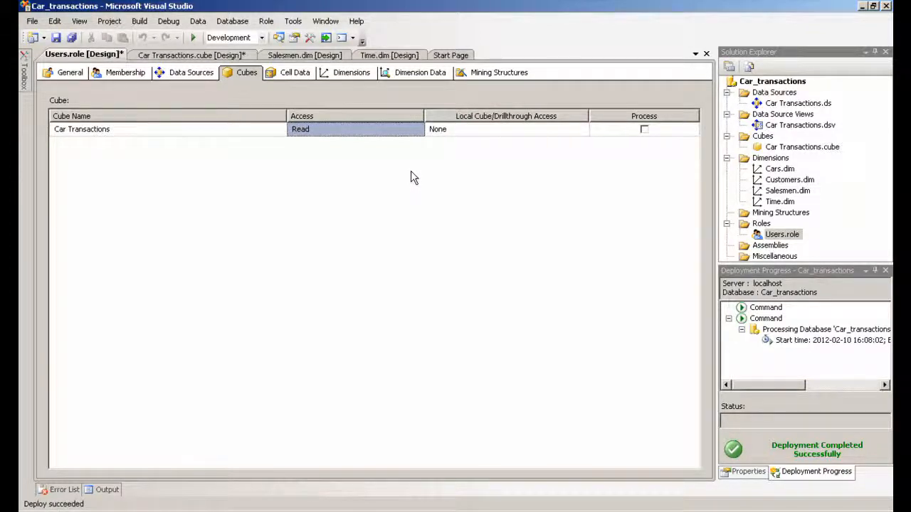
mouse_move(467, 169)
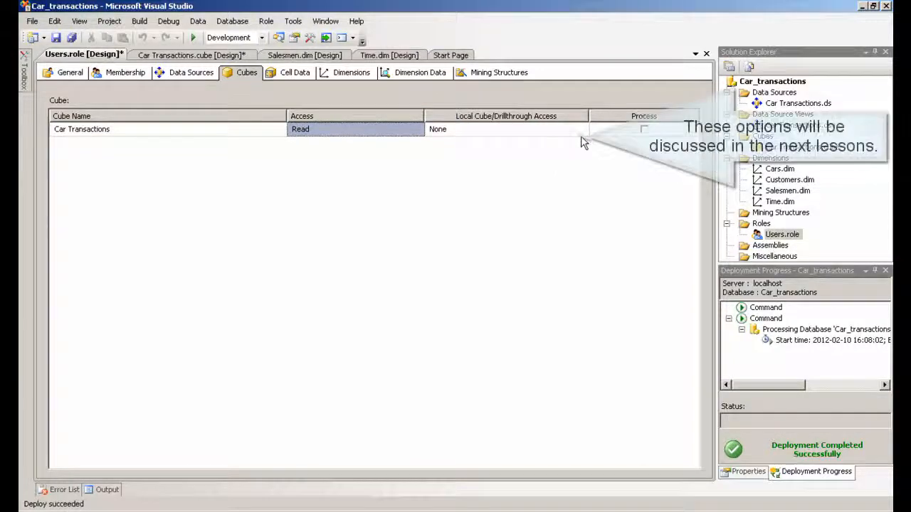
click(580, 128)
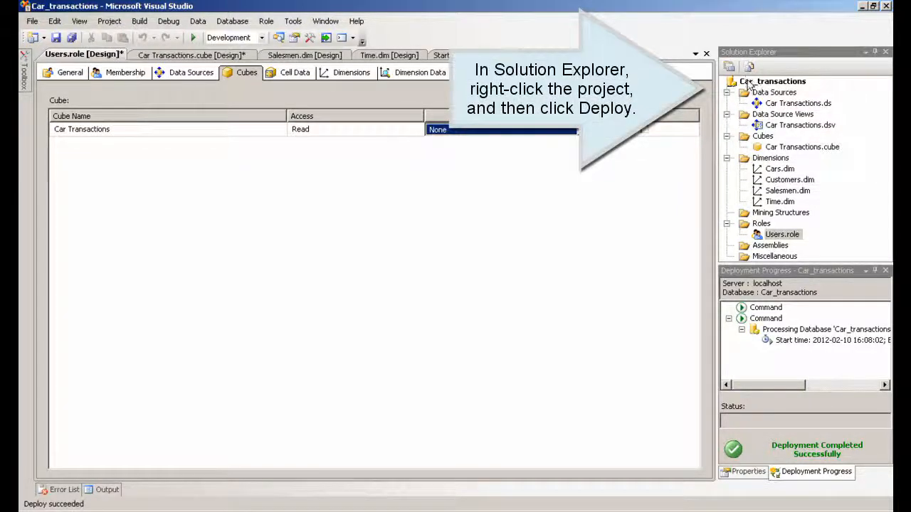
Deploy the Car_transactions project to the server
right_click(776, 81)
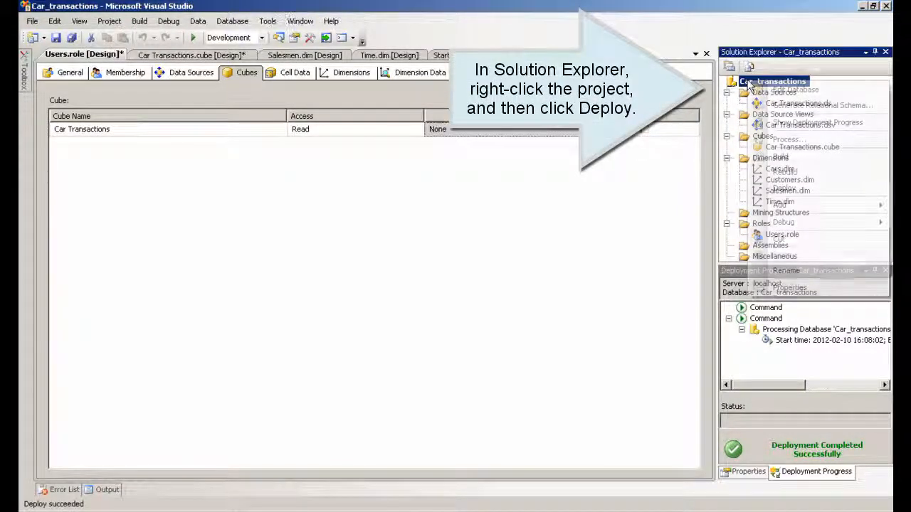
right_click(774, 79)
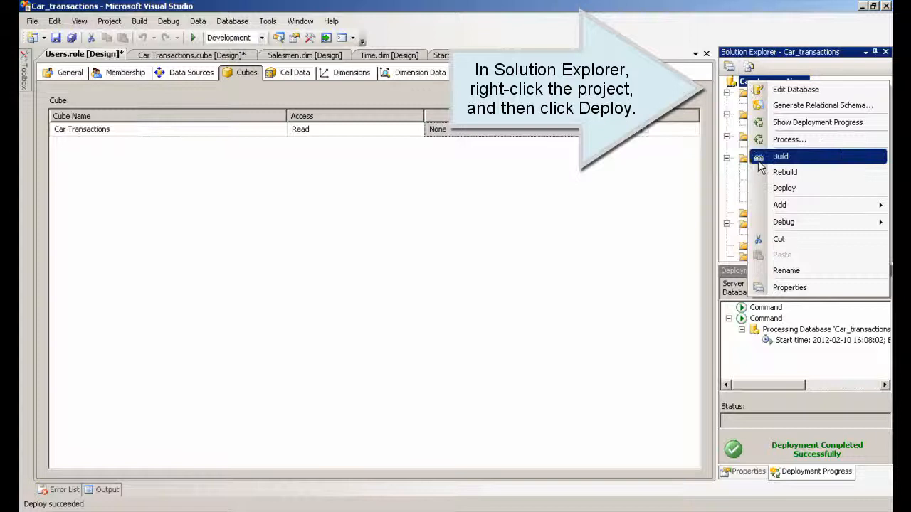
click(784, 188)
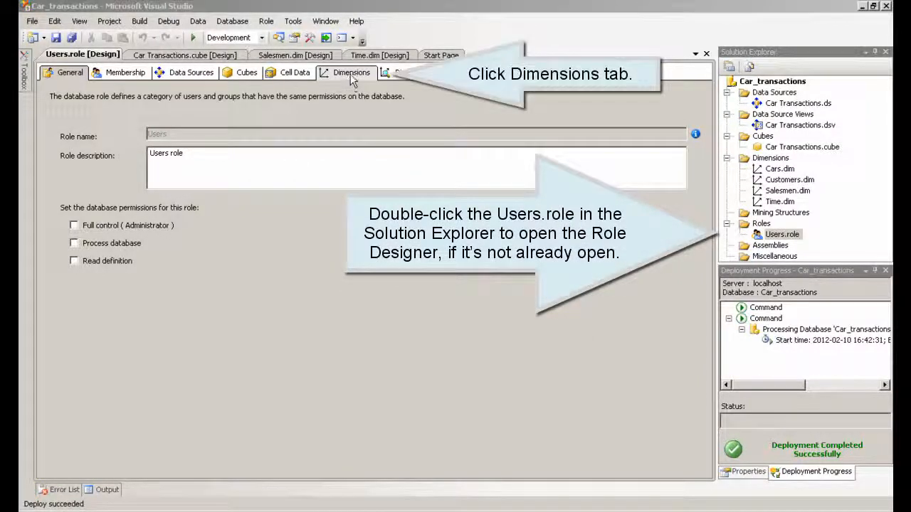
Stop the Customers dimension inheriting Car Transactions cube permissions for the Users role
click(350, 72)
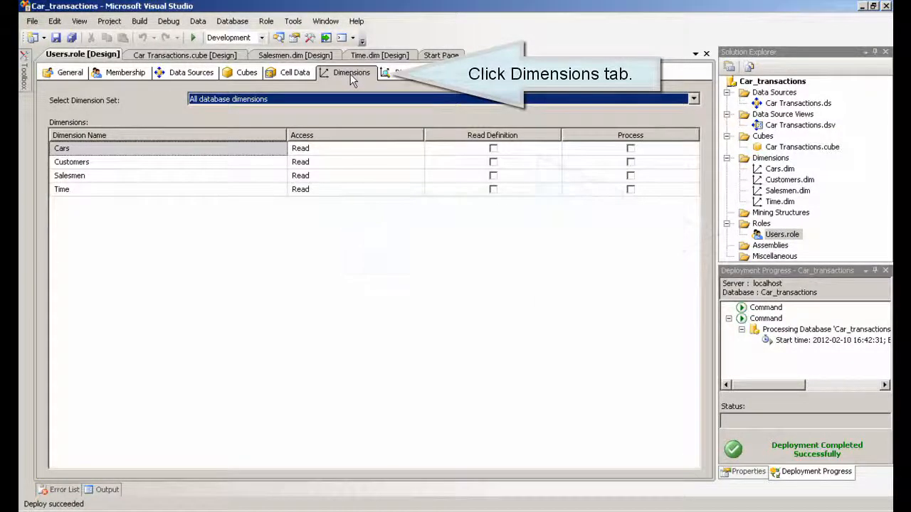
click(351, 71)
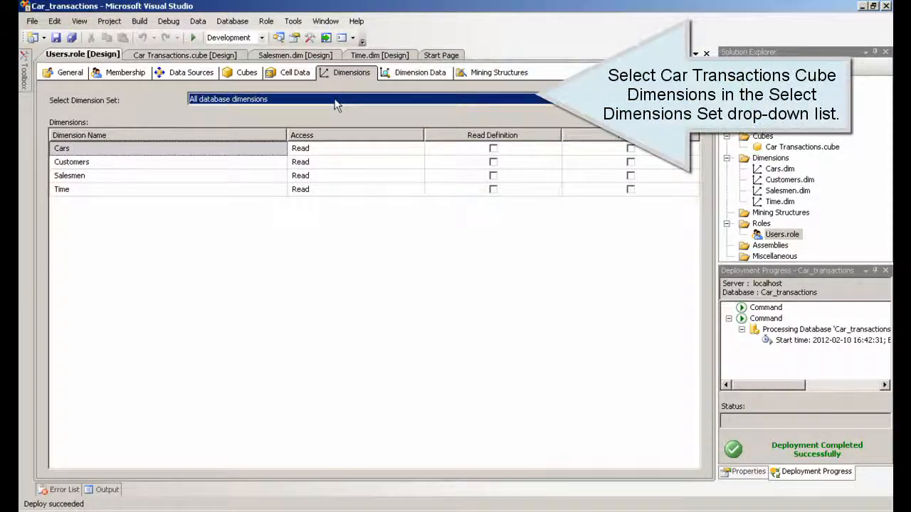
click(367, 100)
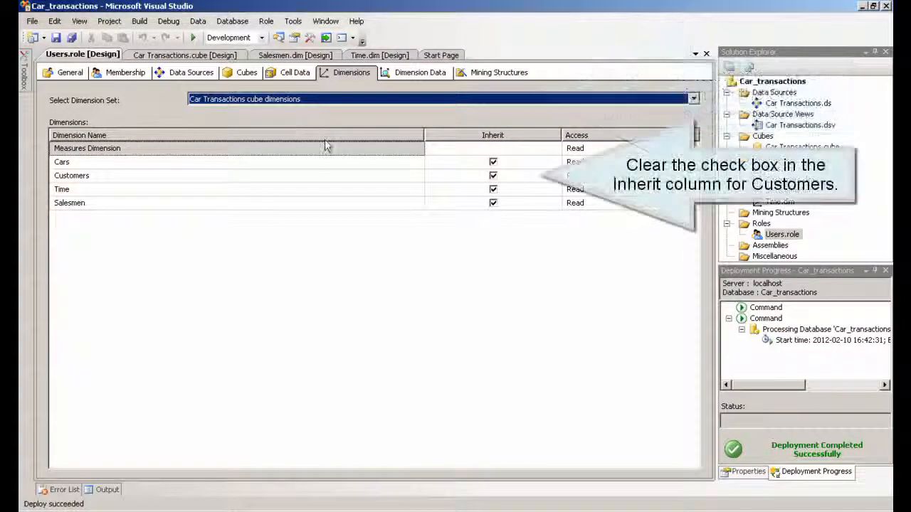
click(492, 176)
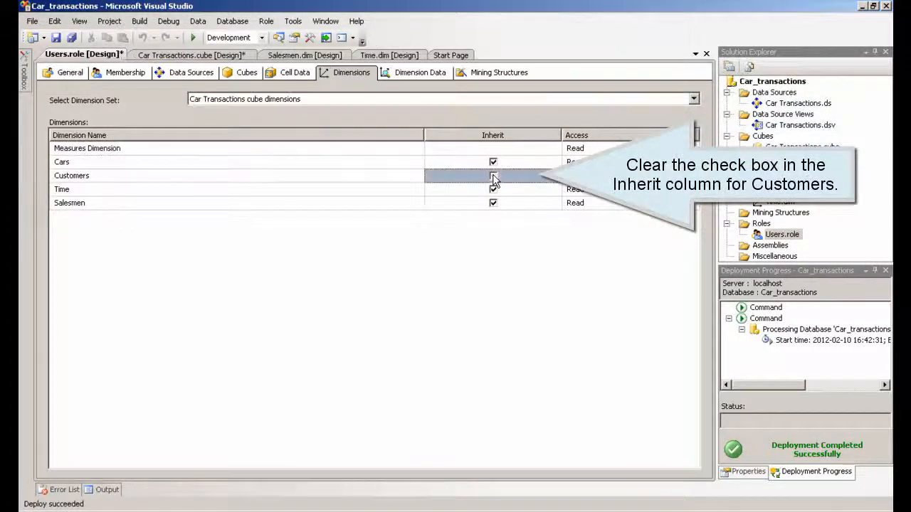
click(492, 176)
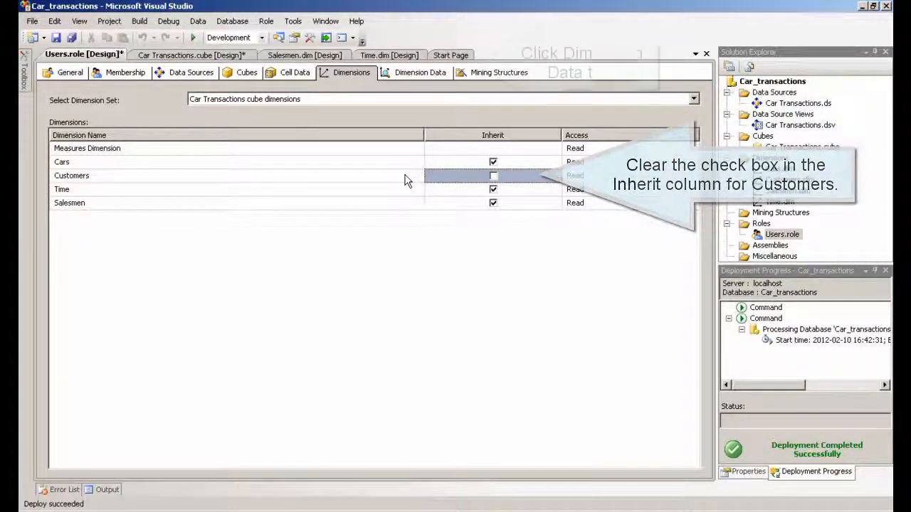
click(419, 71)
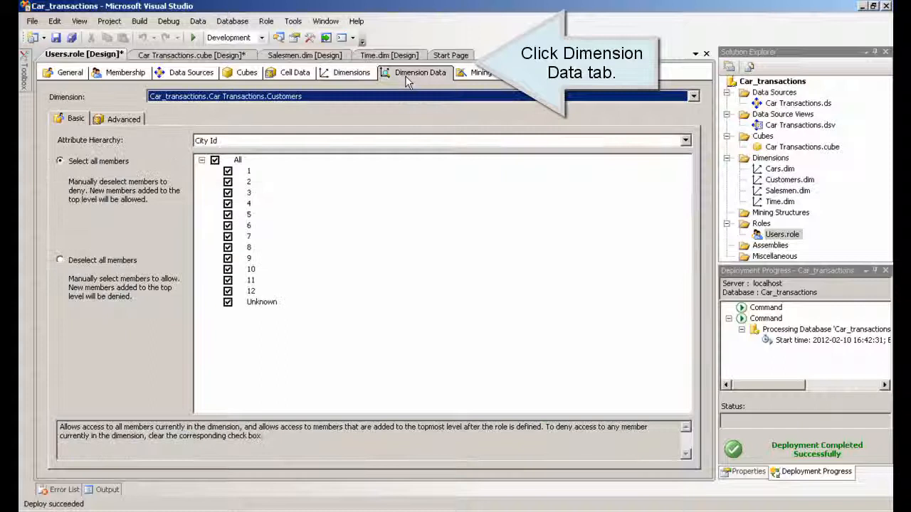
Secure the Customers dimension by Country and deselect all Country members
click(420, 71)
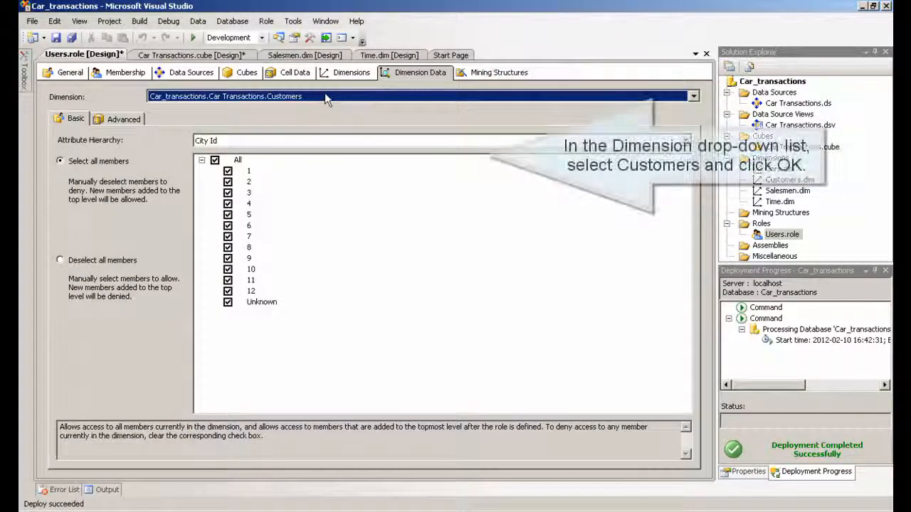
click(692, 96)
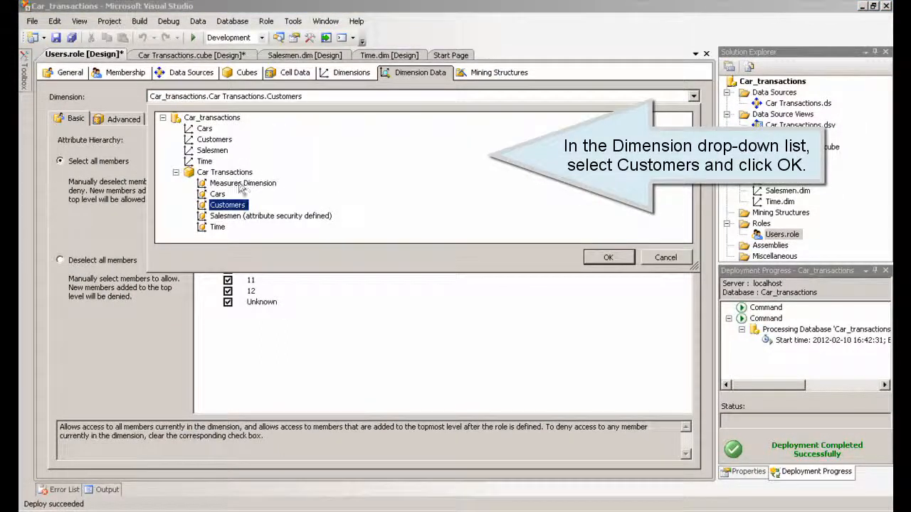
mouse_move(230, 220)
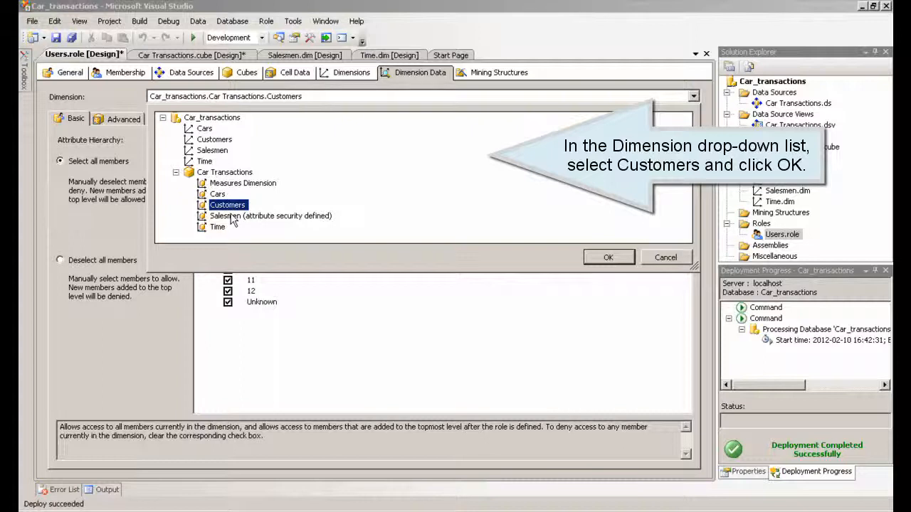
mouse_move(257, 225)
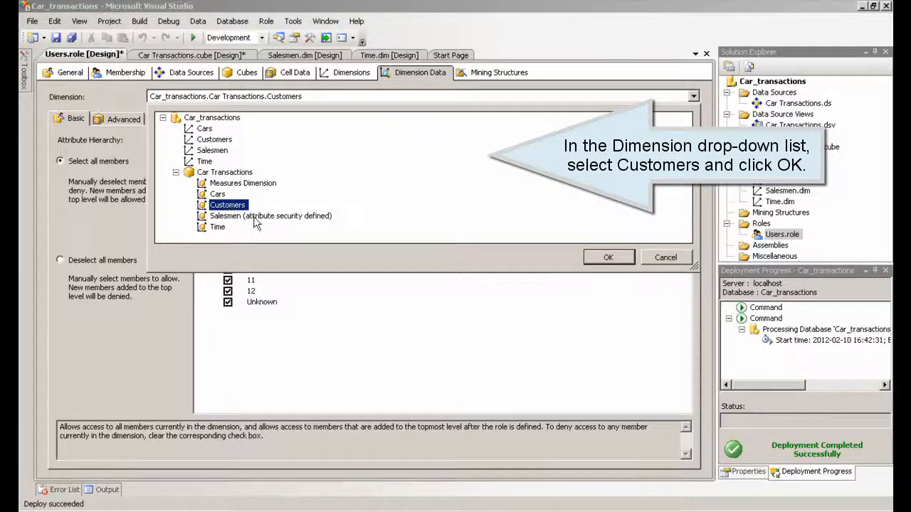
click(607, 256)
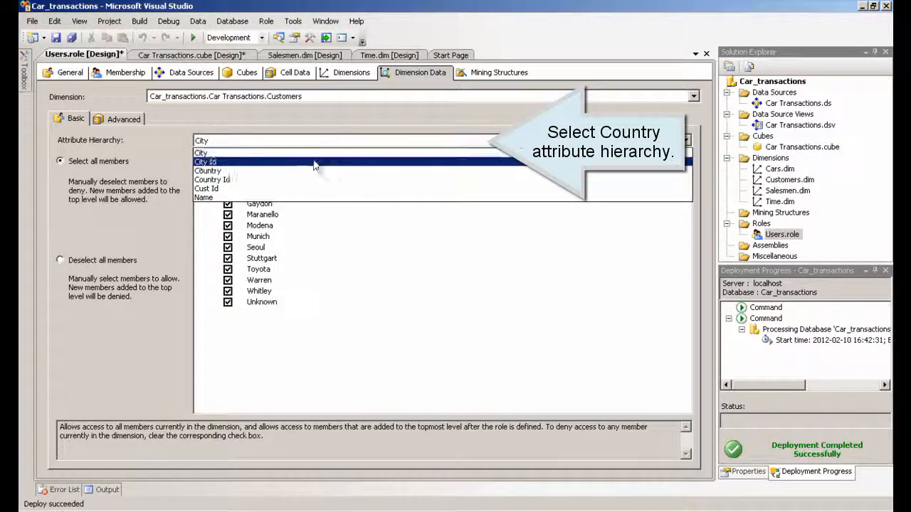
click(208, 179)
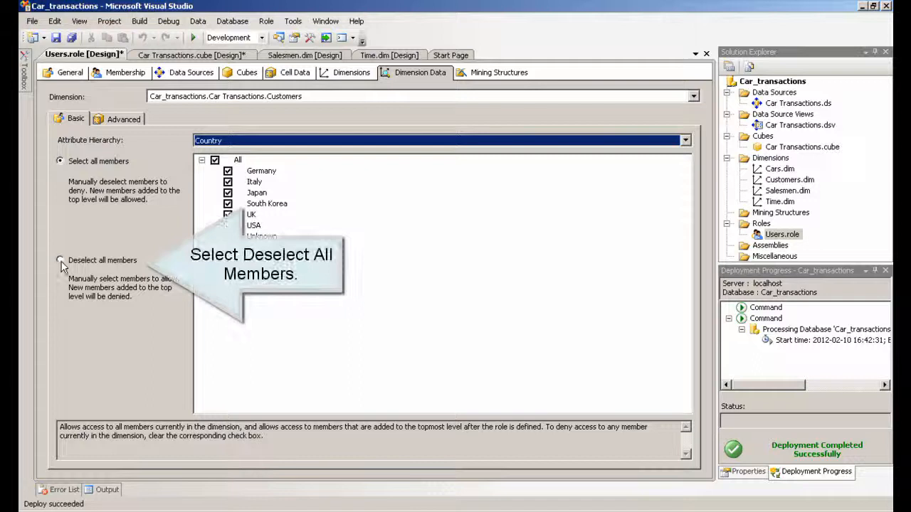
click(59, 260)
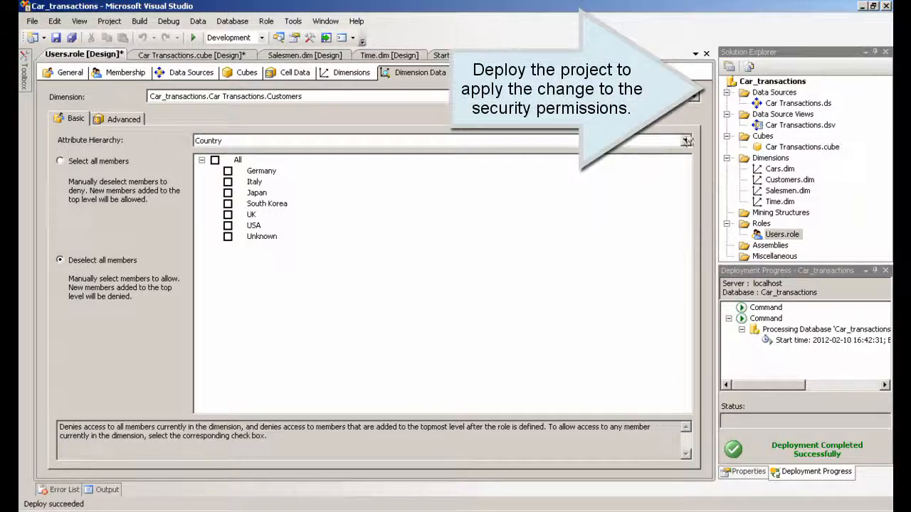
Redeploy the Car_transactions project with the Country restriction
right_click(771, 81)
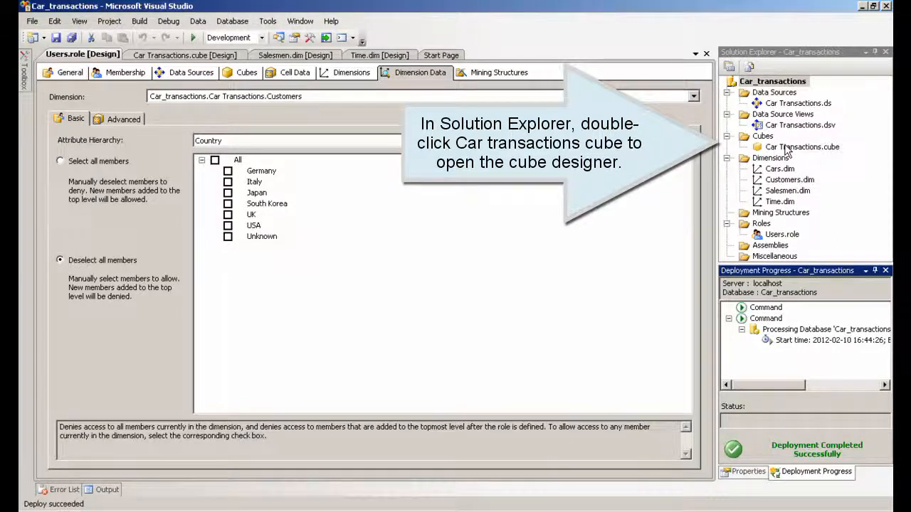
Browse the Car Transactions cube under the Users role's credentials
double_click(802, 146)
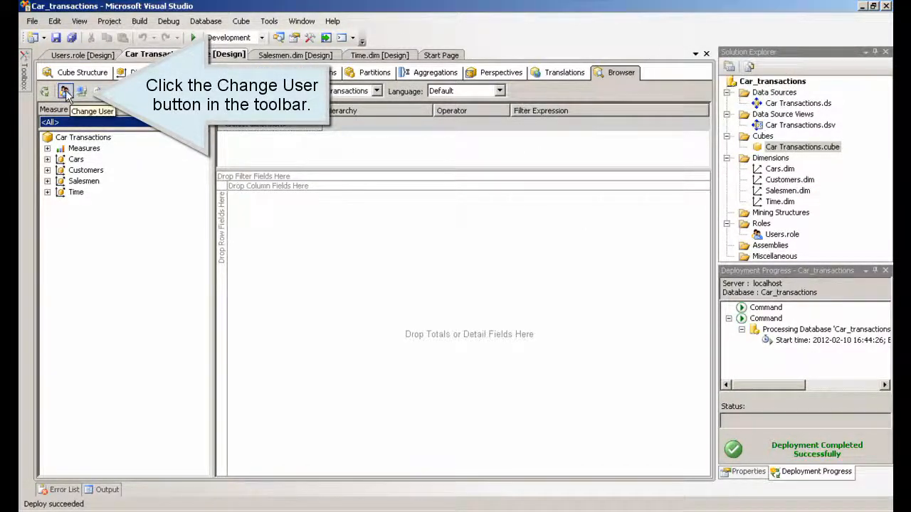
click(66, 92)
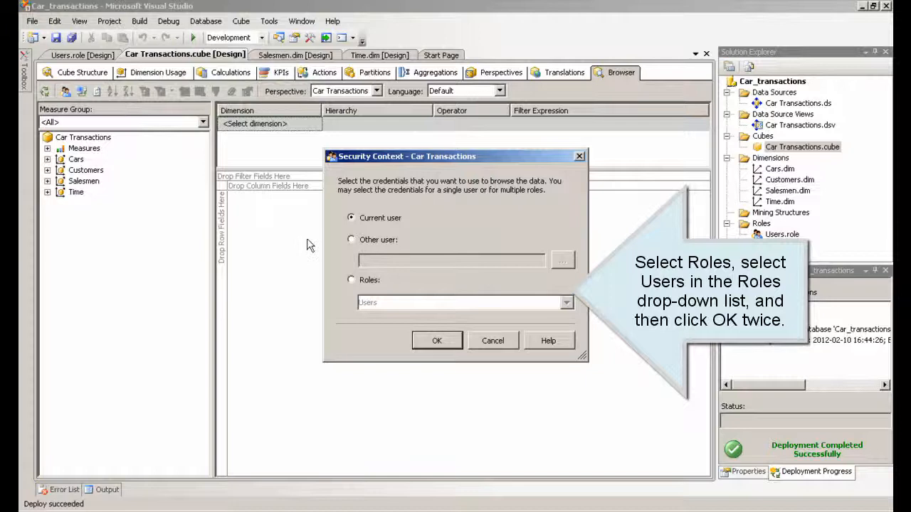
click(350, 279)
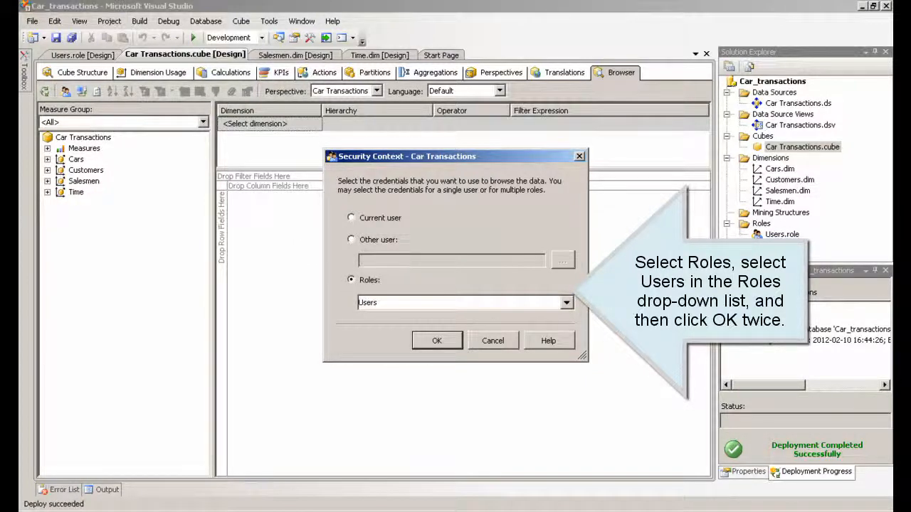
click(566, 302)
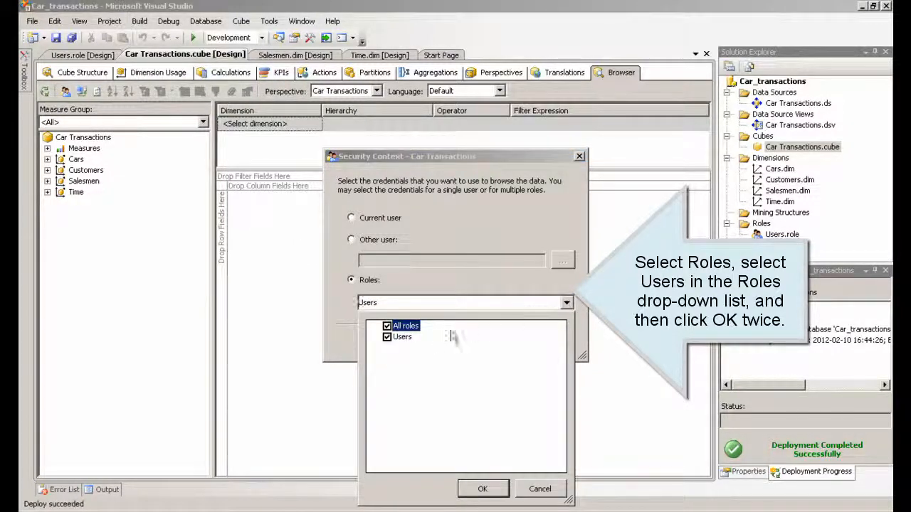
click(401, 336)
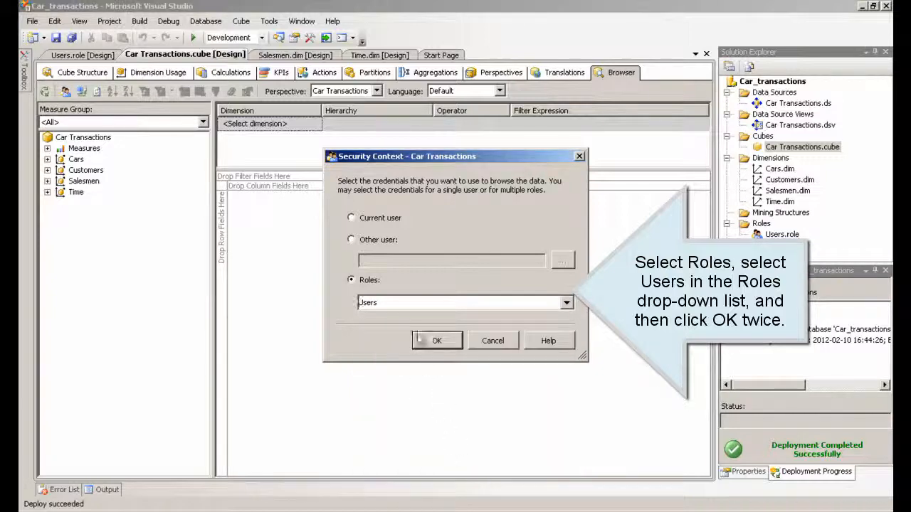
click(437, 340)
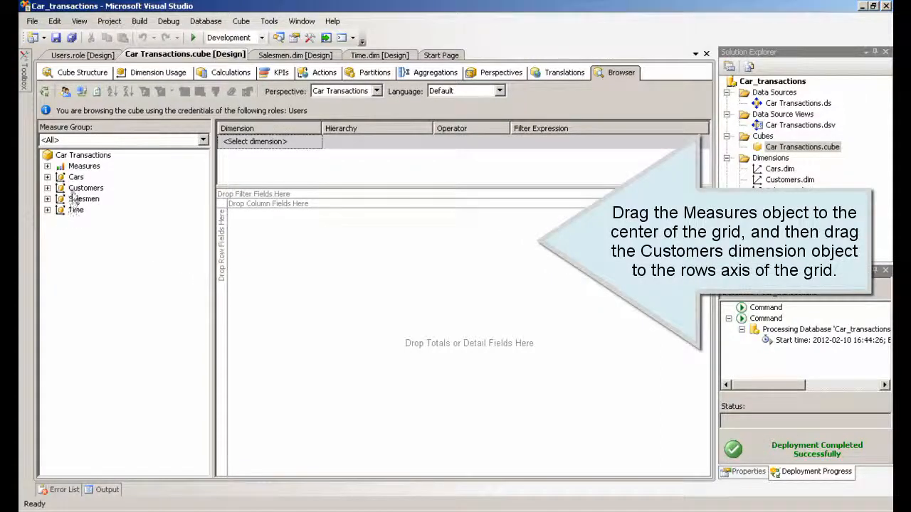
Show Amount totals per car company with Customers on rows, giving a grand total of 60
drag(85, 188, 226, 235)
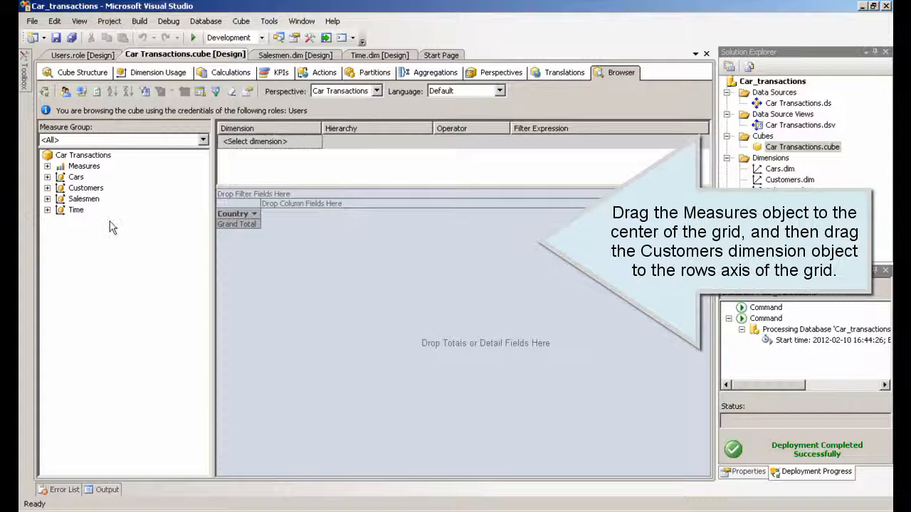
click(47, 166)
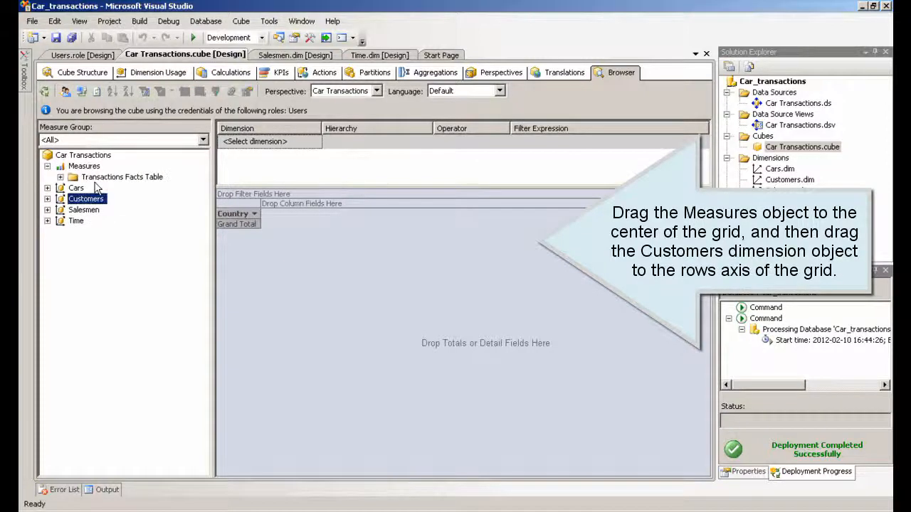
click(59, 177)
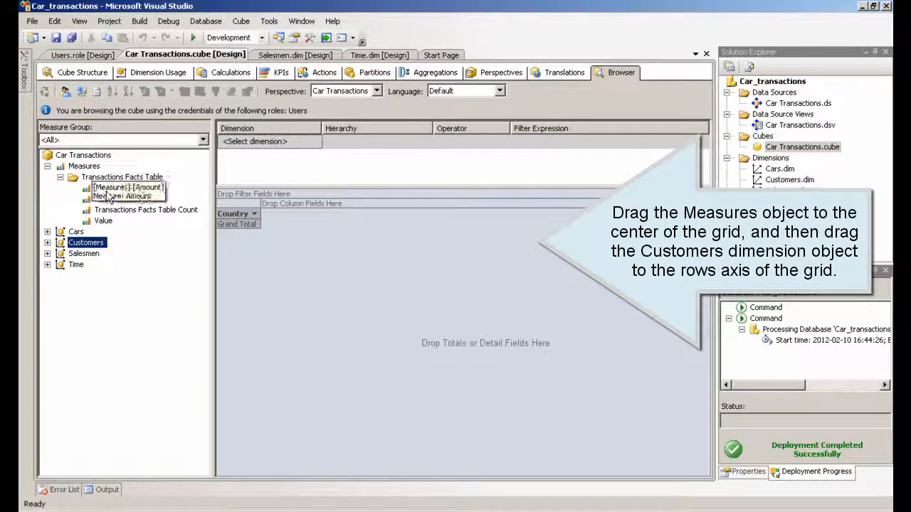
drag(108, 188, 273, 213)
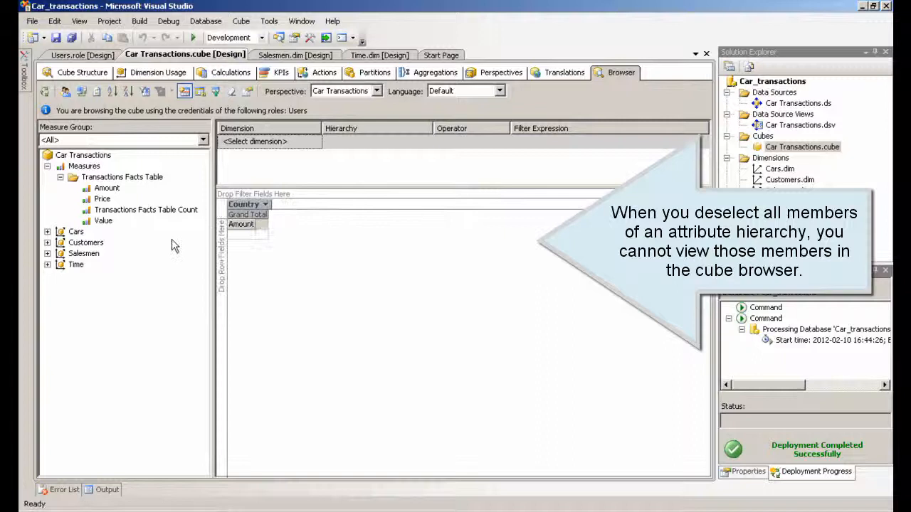
click(76, 231)
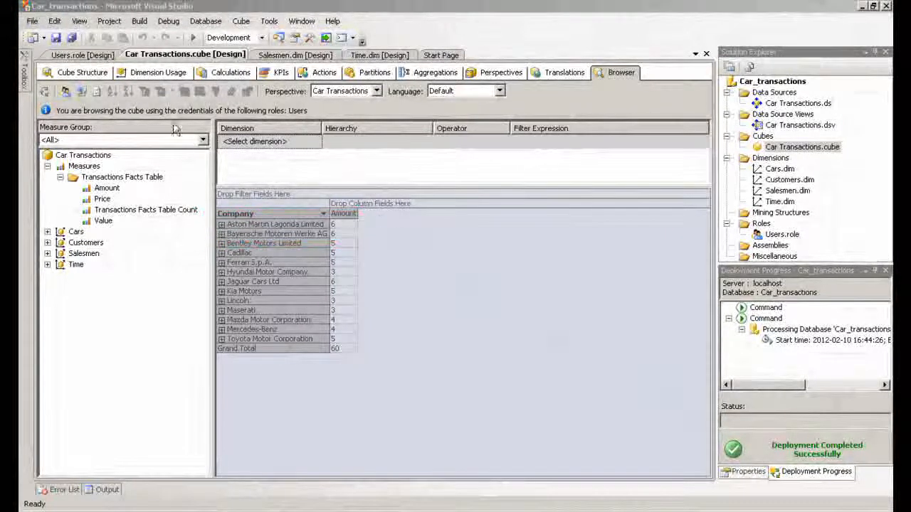
In the Users role's Dimension Data settings, choose the Cars dimension to restrict
click(68, 54)
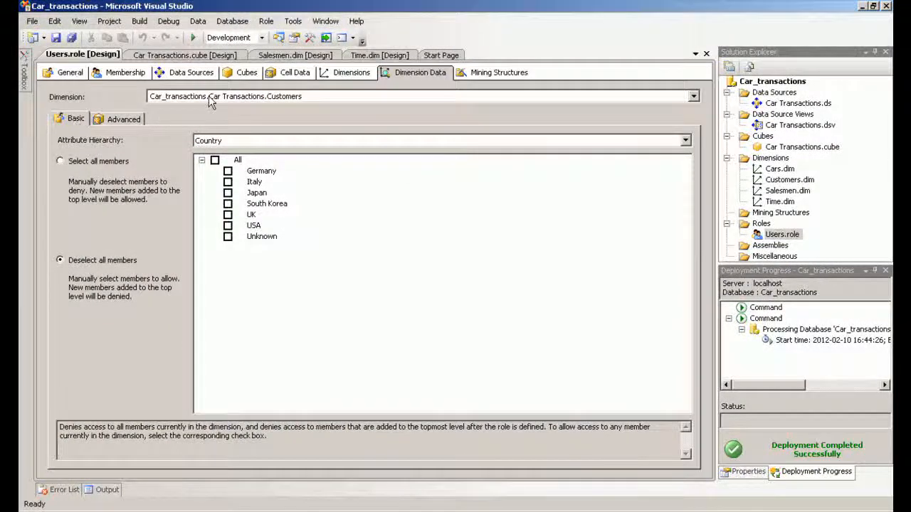
click(350, 72)
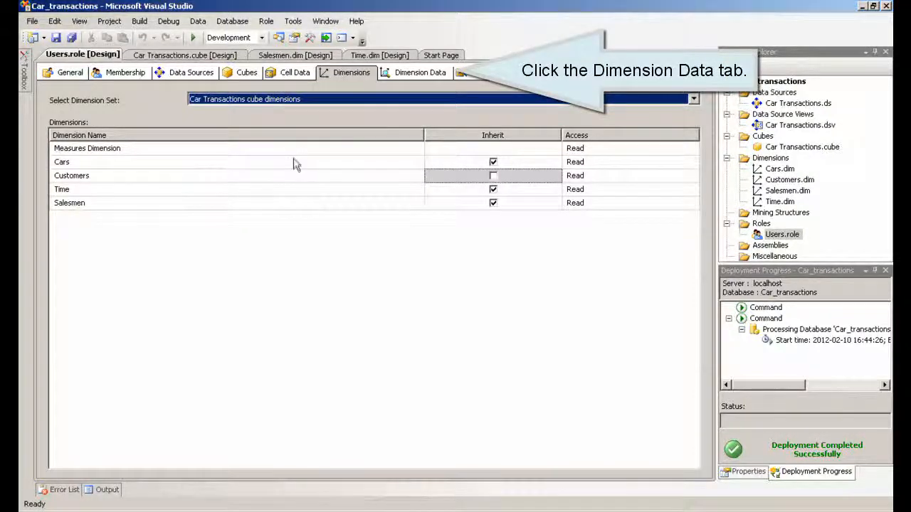
click(420, 71)
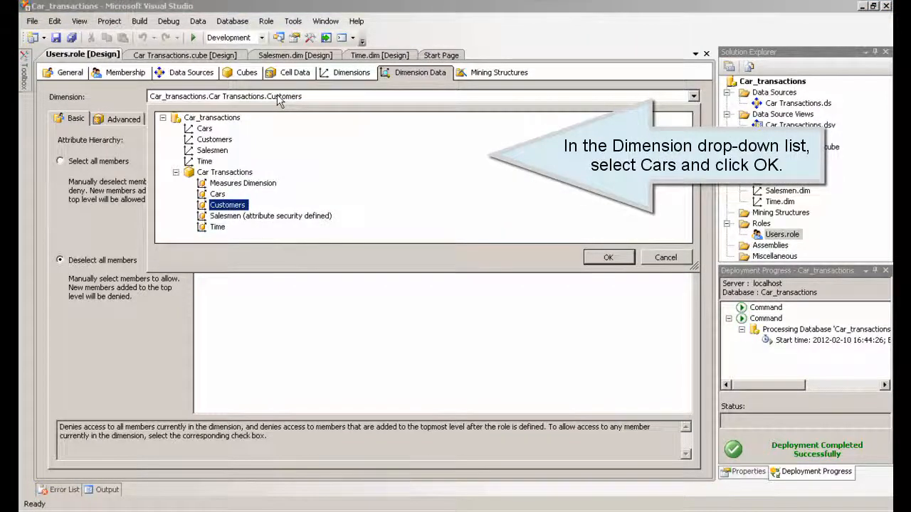
click(216, 193)
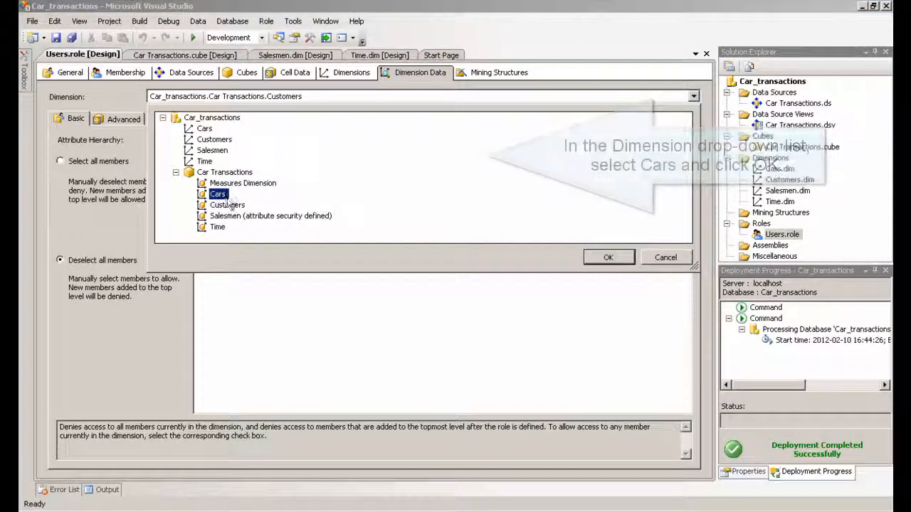
click(608, 256)
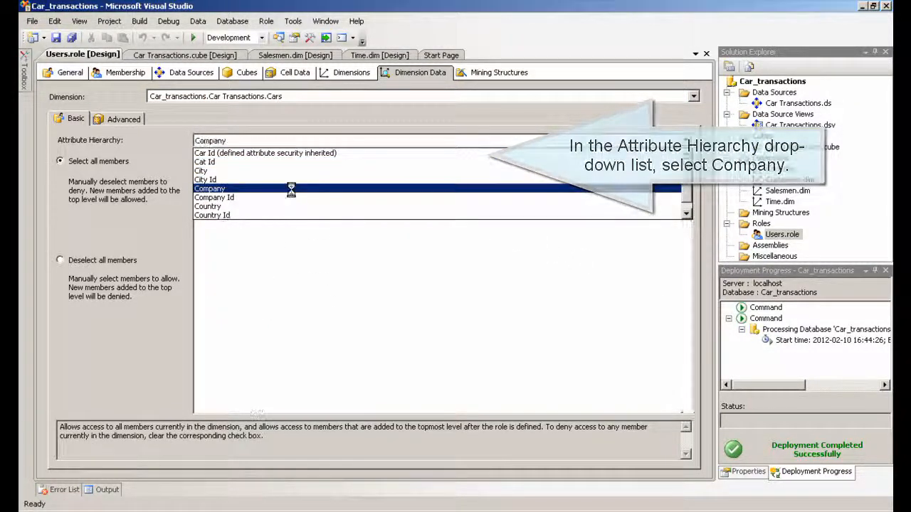
On the Company hierarchy, deny Aston Martin Lagonda Limited and Bayerische Motoren Werke AG
click(209, 188)
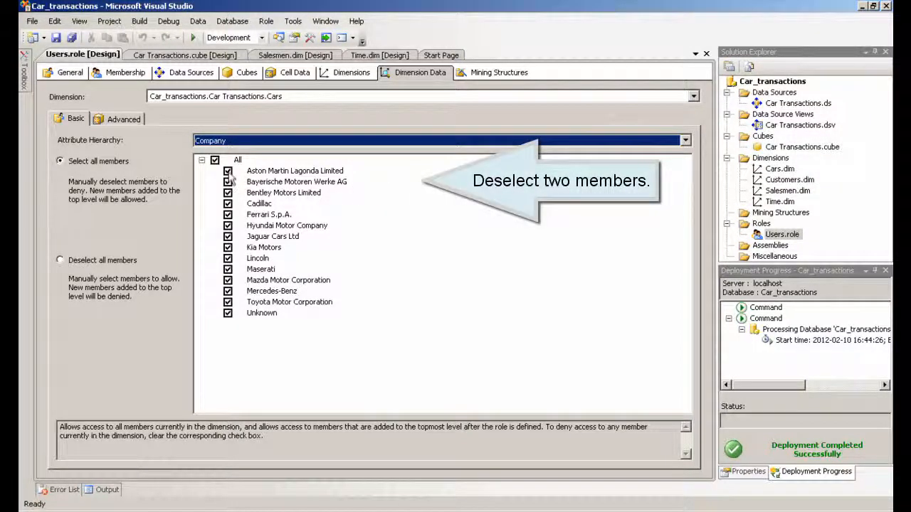
click(227, 171)
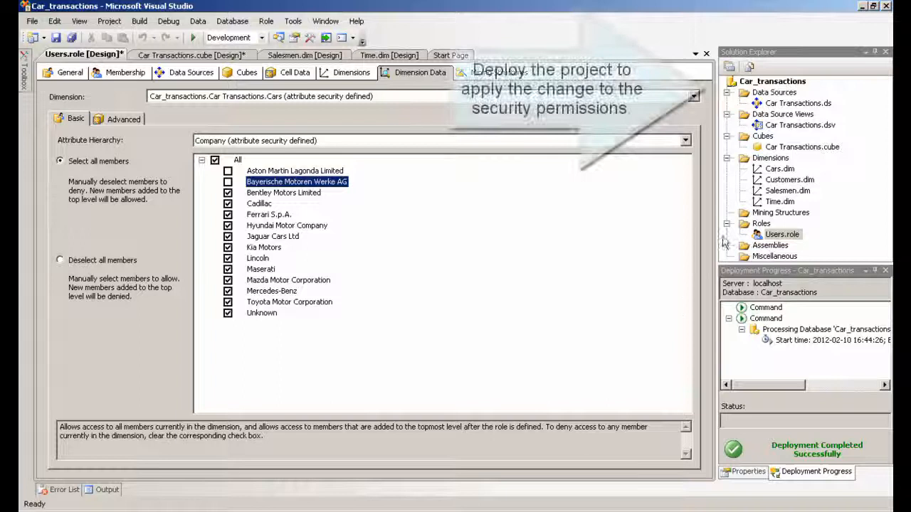
Deploy the Car_transactions project from Solution Explorer with the restricted Users role
click(771, 80)
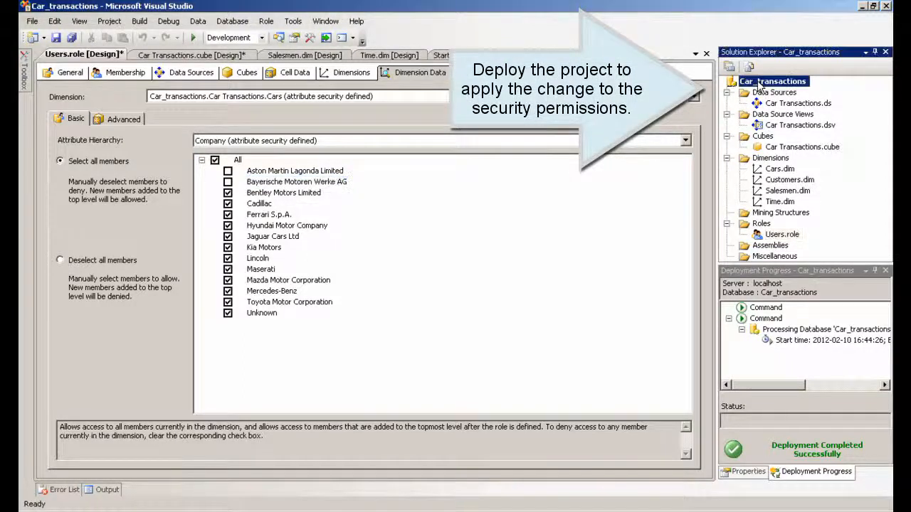
right_click(773, 80)
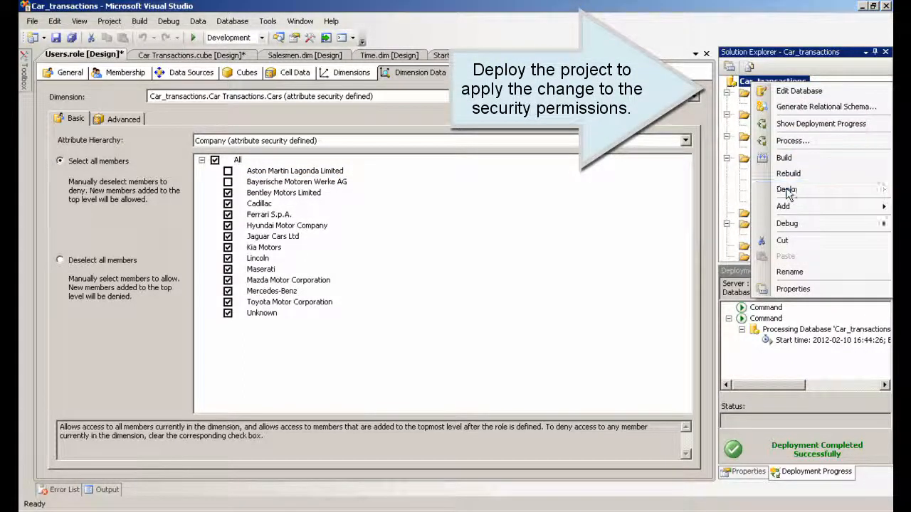
click(787, 188)
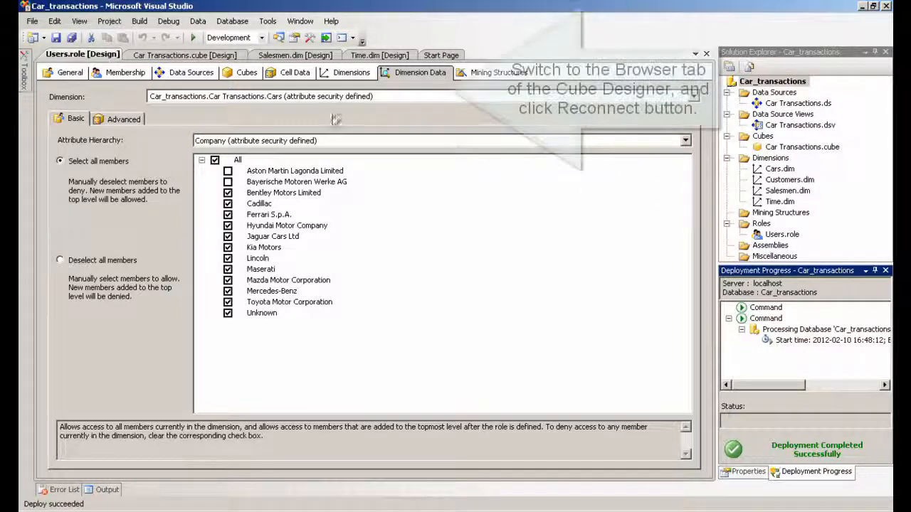
Reconnect the Car Transactions cube browser so the denied companies disappear from the list
click(185, 54)
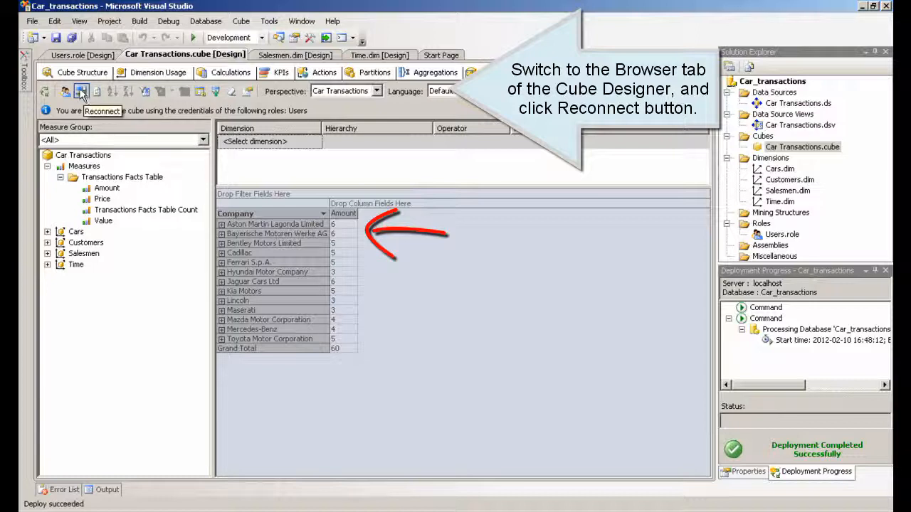
click(81, 92)
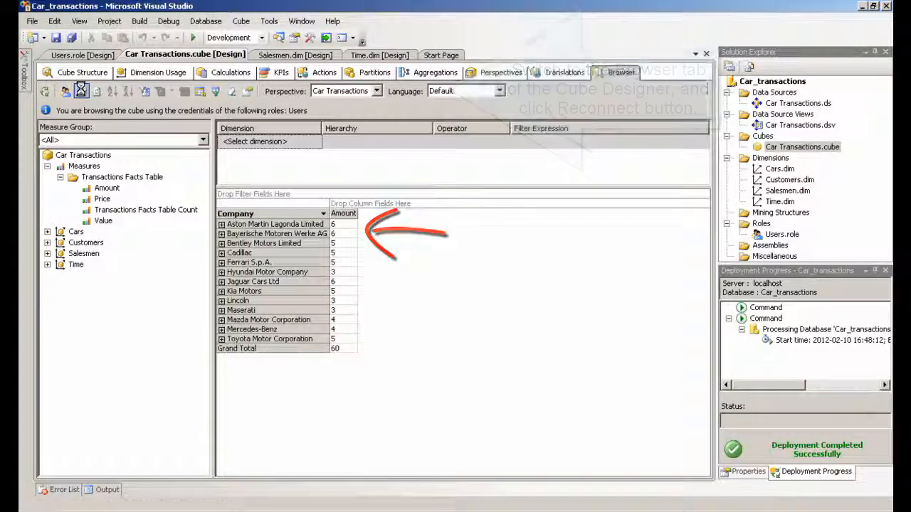
click(81, 91)
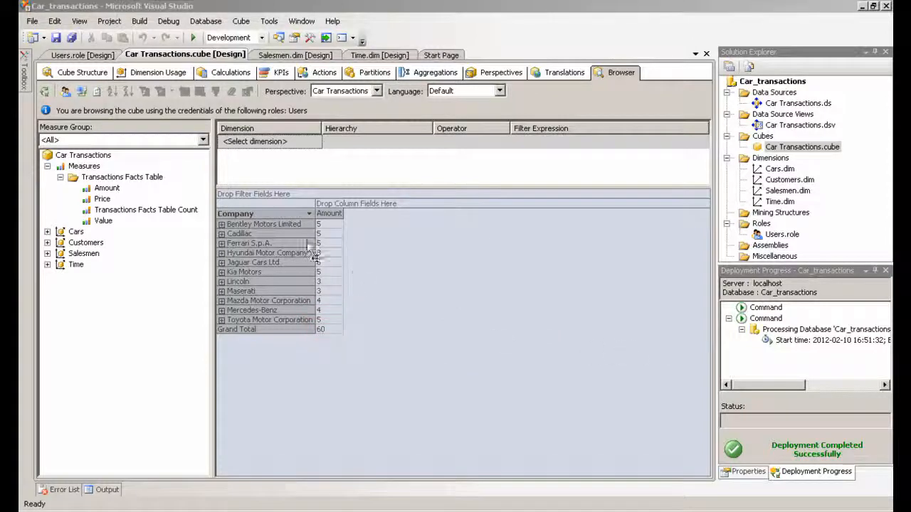
Show the Users role's Cars dimension permissions by Company hierarchy again
click(68, 54)
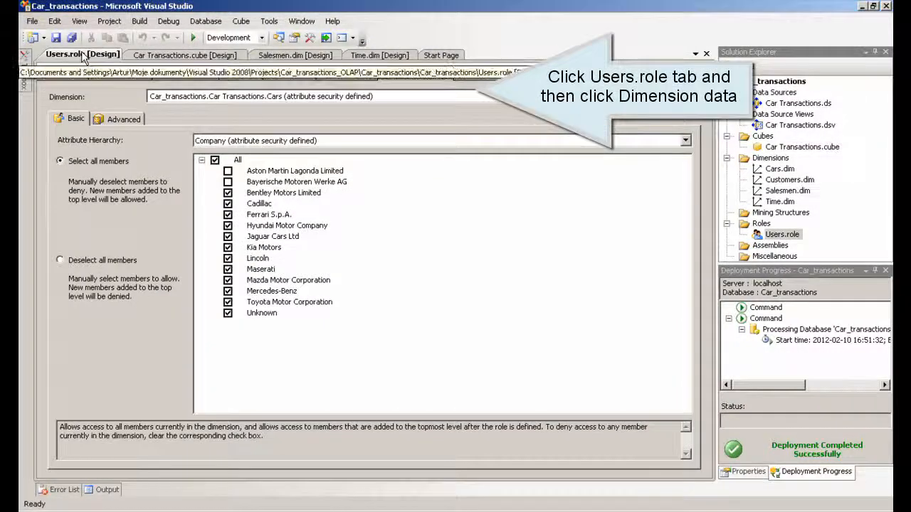
click(64, 54)
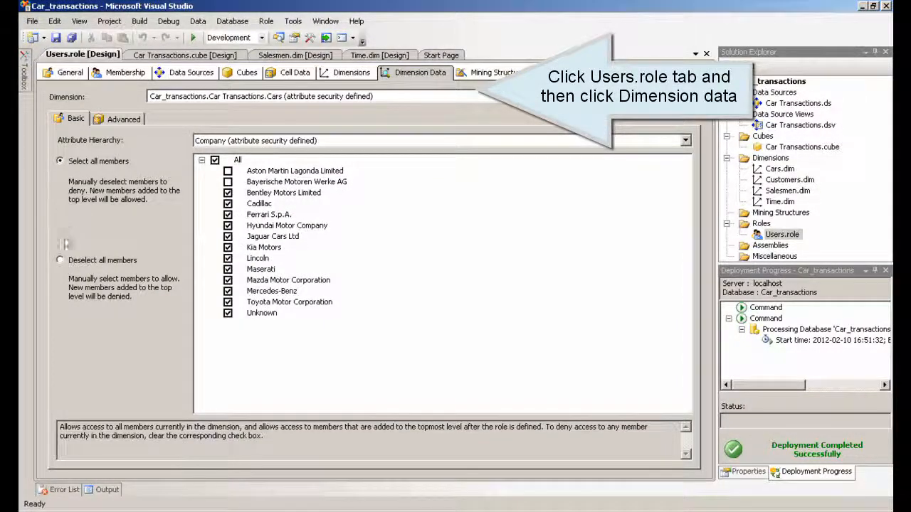
mouse_move(140, 247)
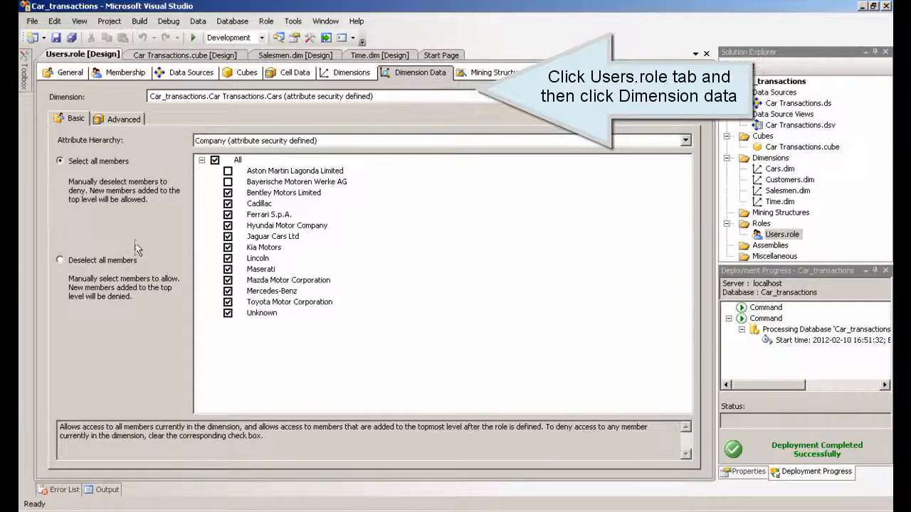
mouse_move(143, 226)
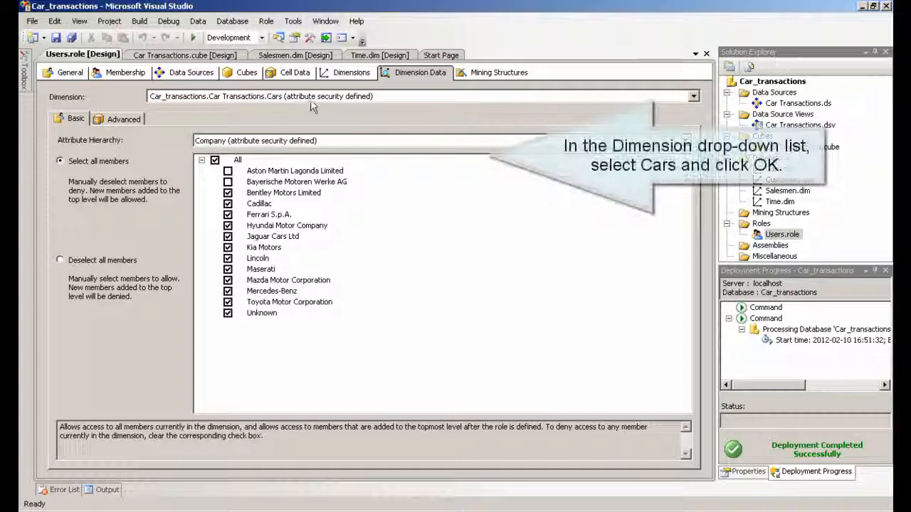
click(691, 97)
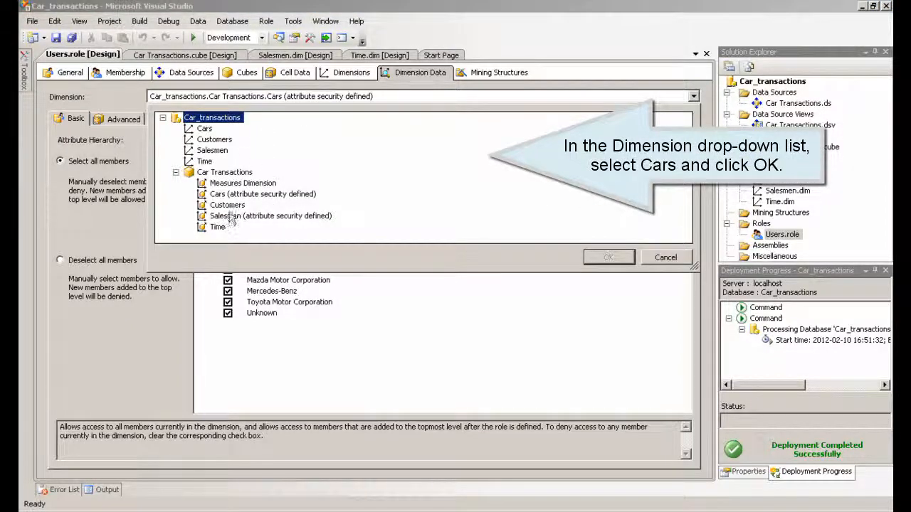
click(609, 256)
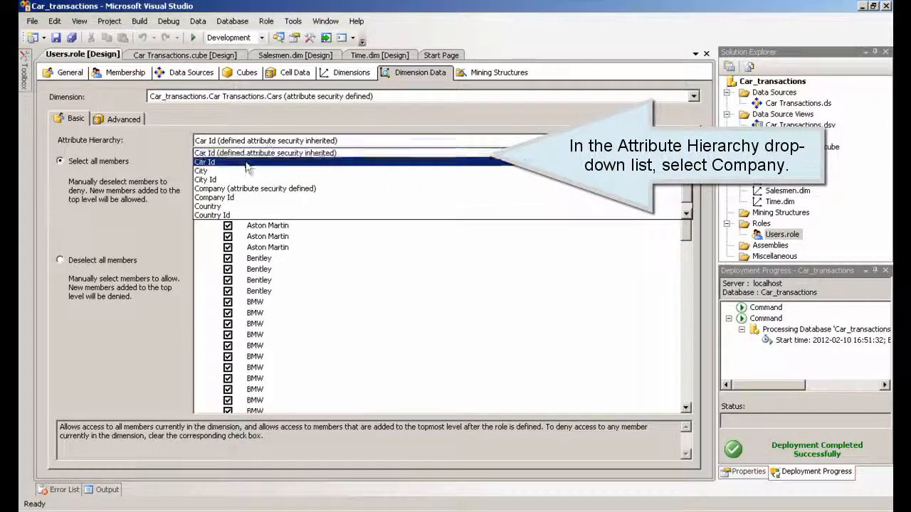
click(255, 188)
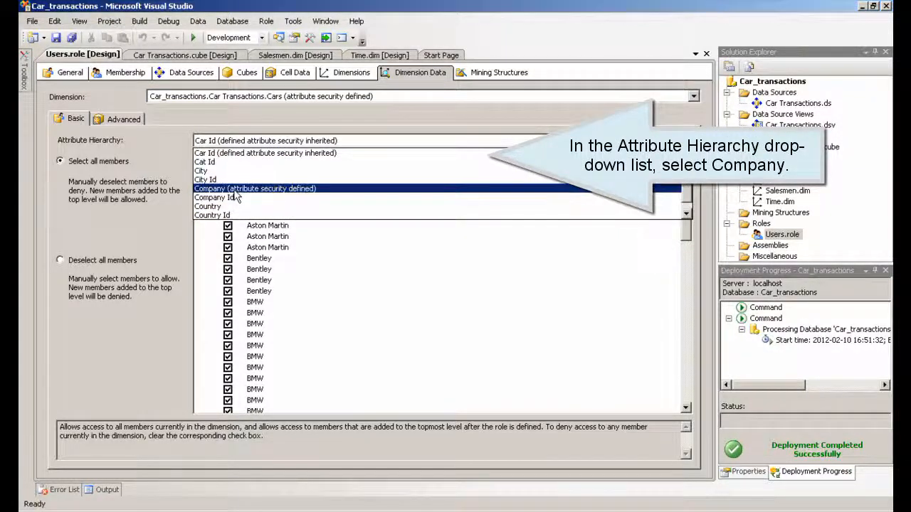
click(255, 188)
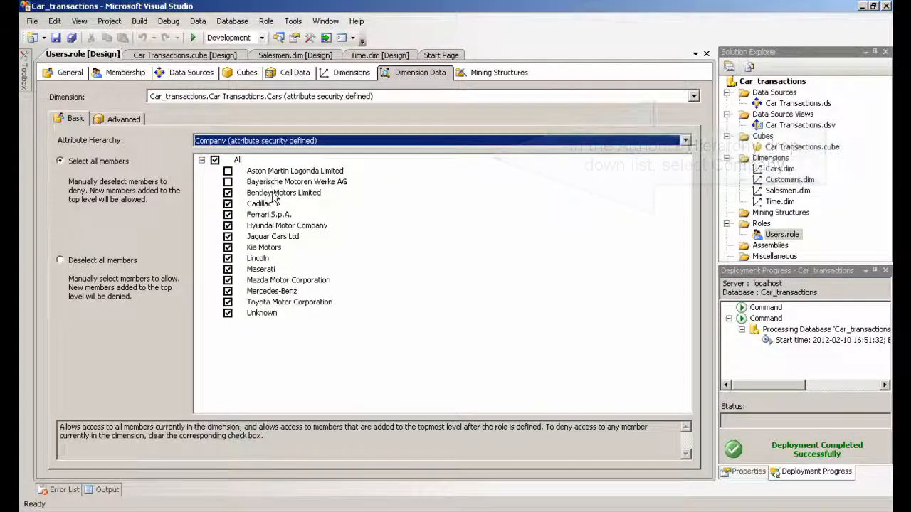
mouse_move(128, 126)
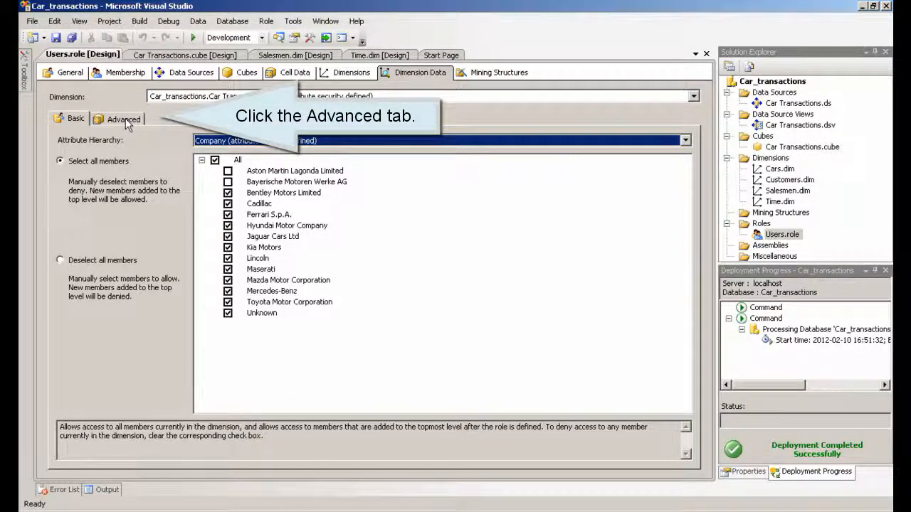
Check Enable Visual Totals on the Advanced page and redeploy Car_transactions
click(124, 119)
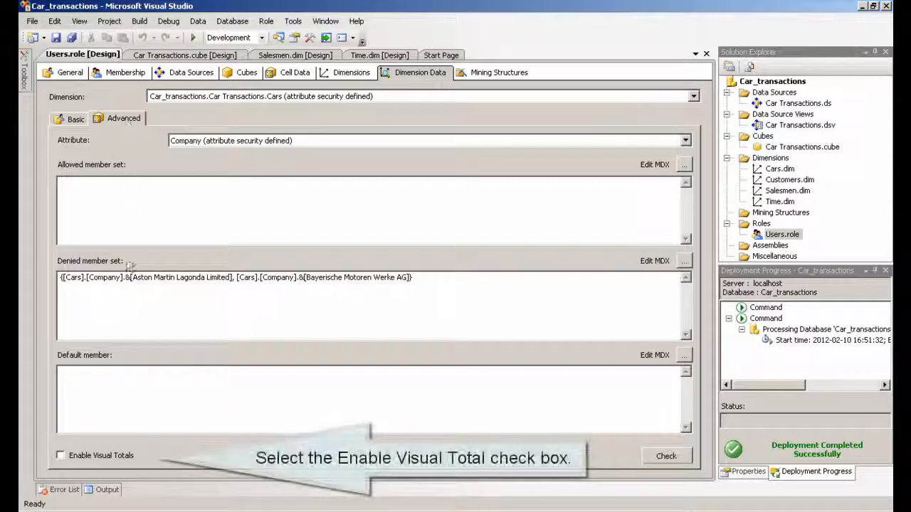
click(60, 455)
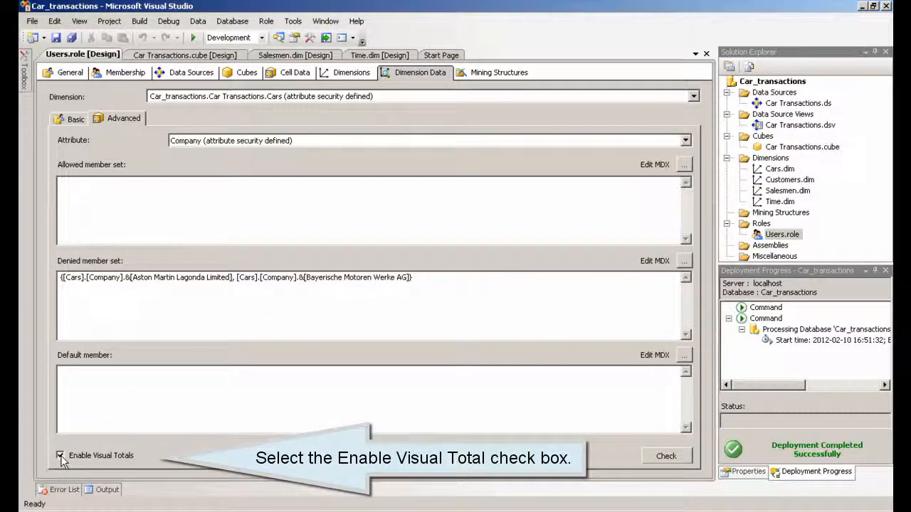
click(60, 455)
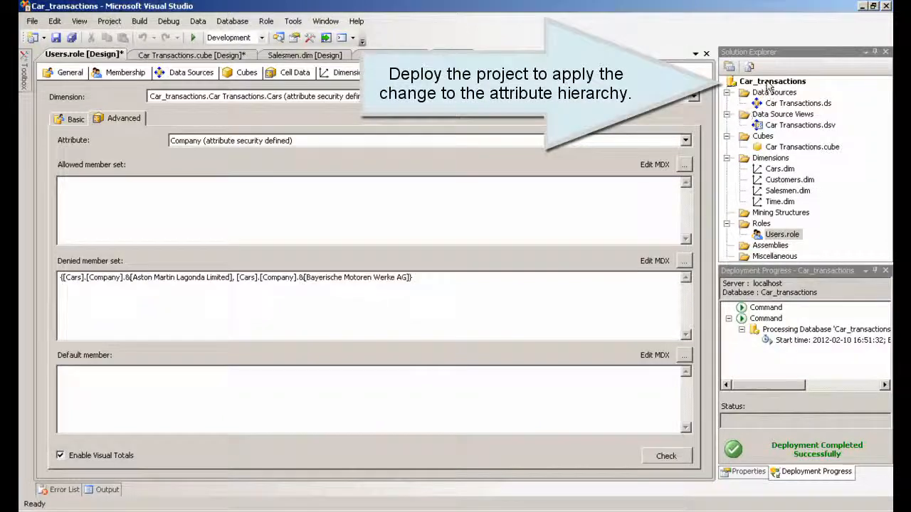
right_click(771, 82)
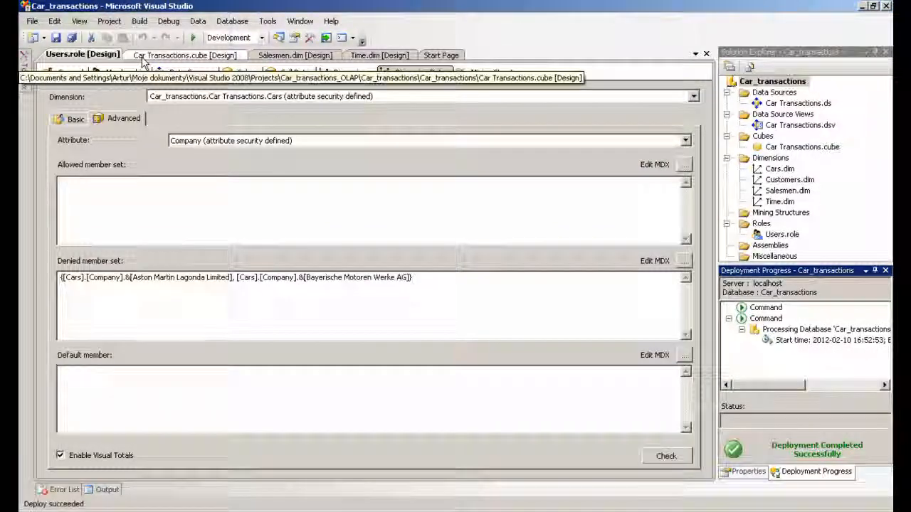
Return to the cube browser to view company totals under visual totals
click(184, 54)
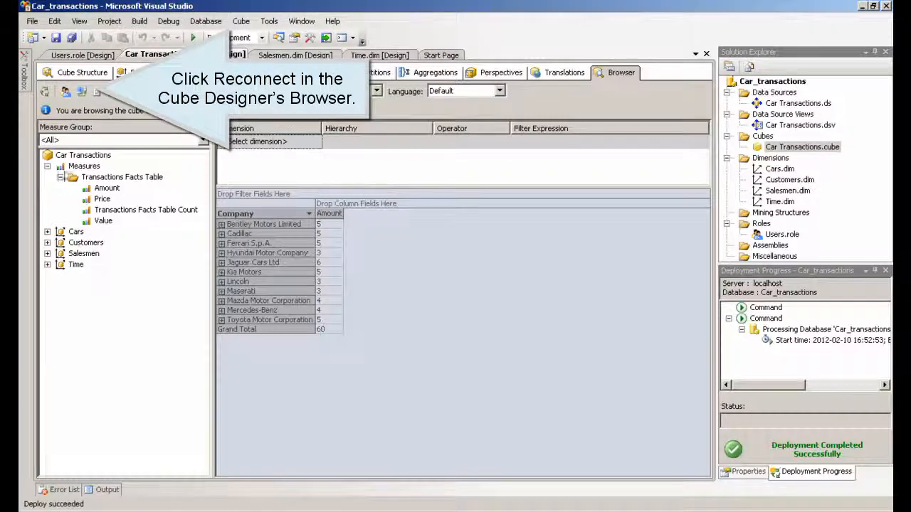
mouse_move(83, 93)
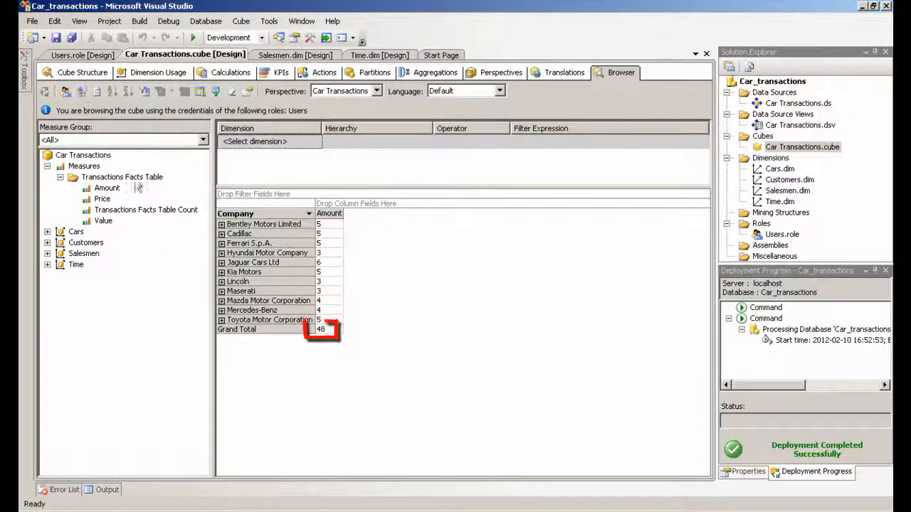
mouse_move(319, 444)
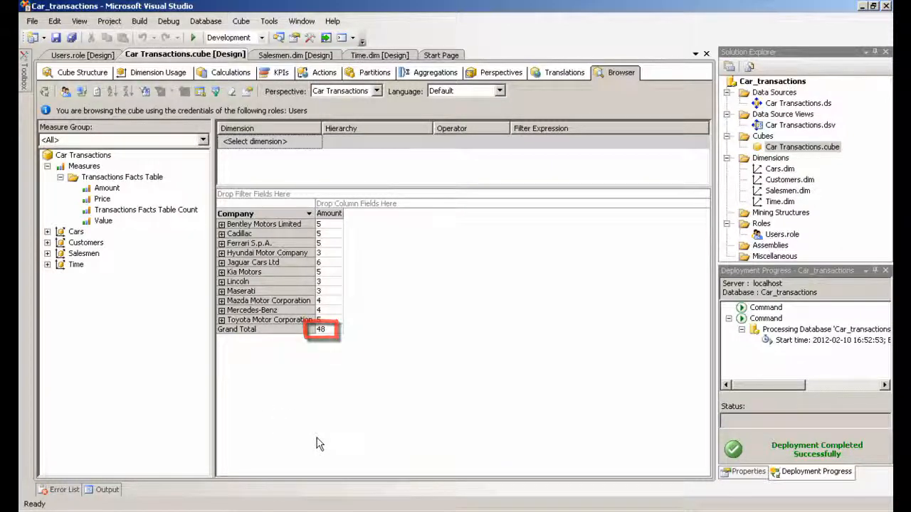